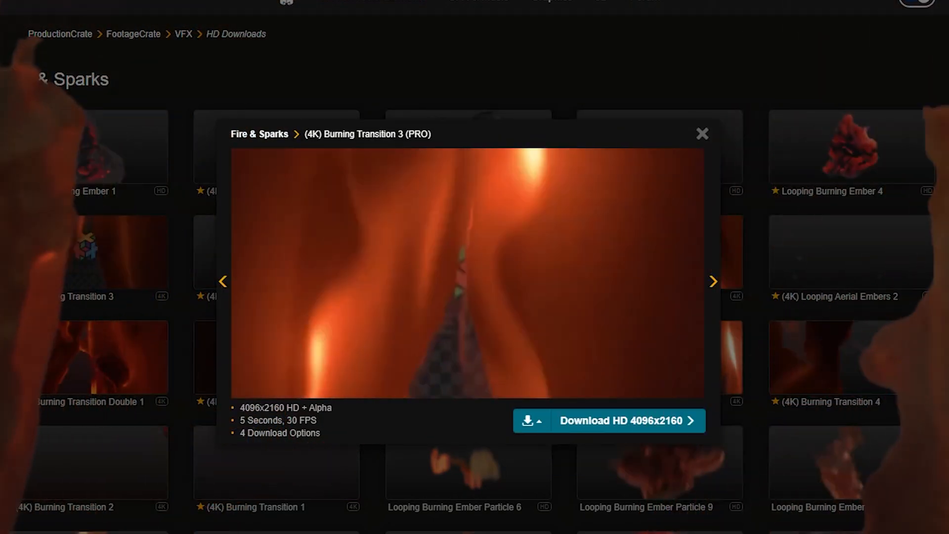
Step: Preview the next burning transition clips, then close the preview to return to the Fire & Sparks grid
{"action": "left_click", "coordinate": [711, 280]}
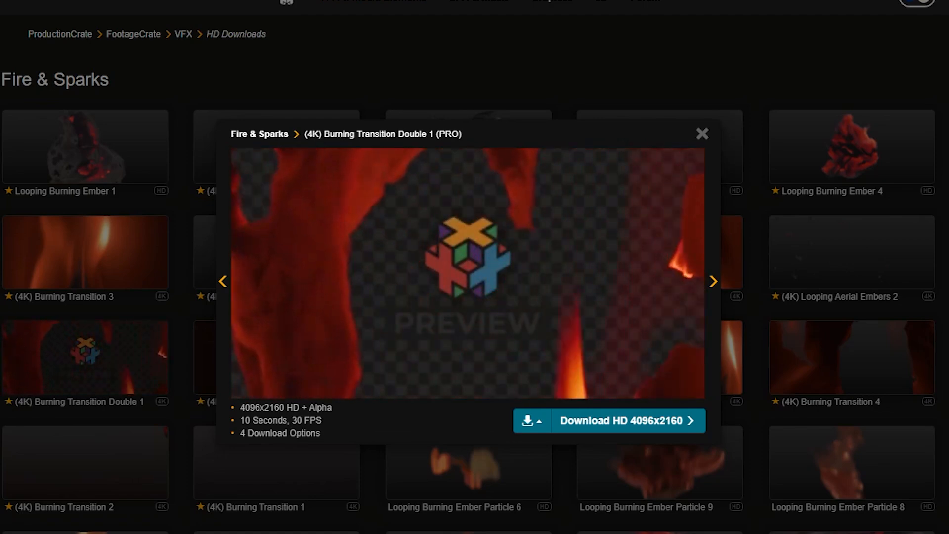
{"action": "left_click", "coordinate": [713, 281]}
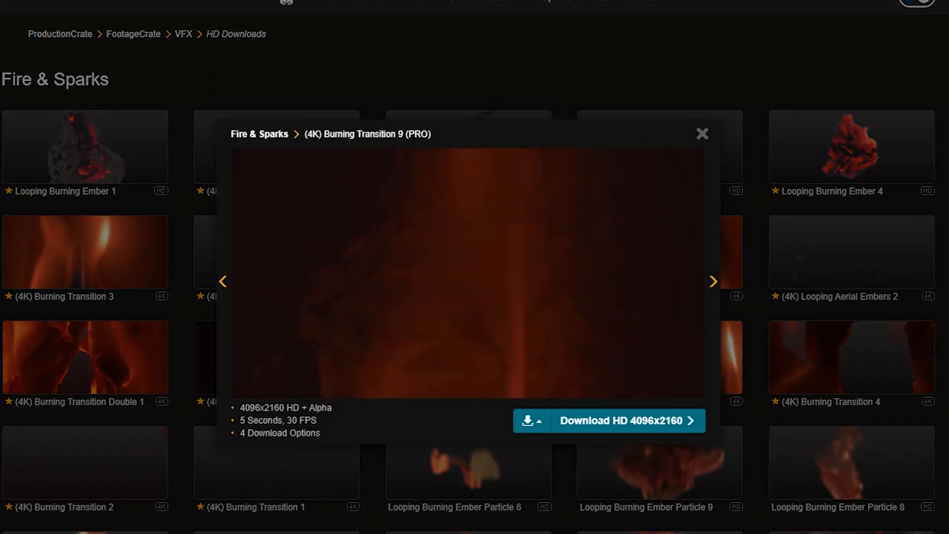
{"action": "left_click", "coordinate": [702, 134]}
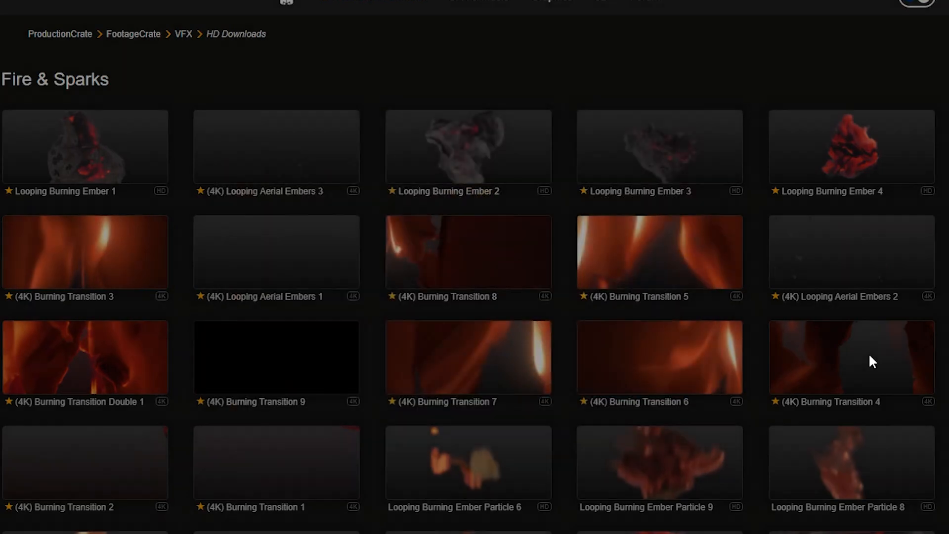
Step: Place the downloaded Burning Transition 9 clip on V3 over the Chris/NIKO edit point
{"action": "left_click", "coordinate": [852, 358]}
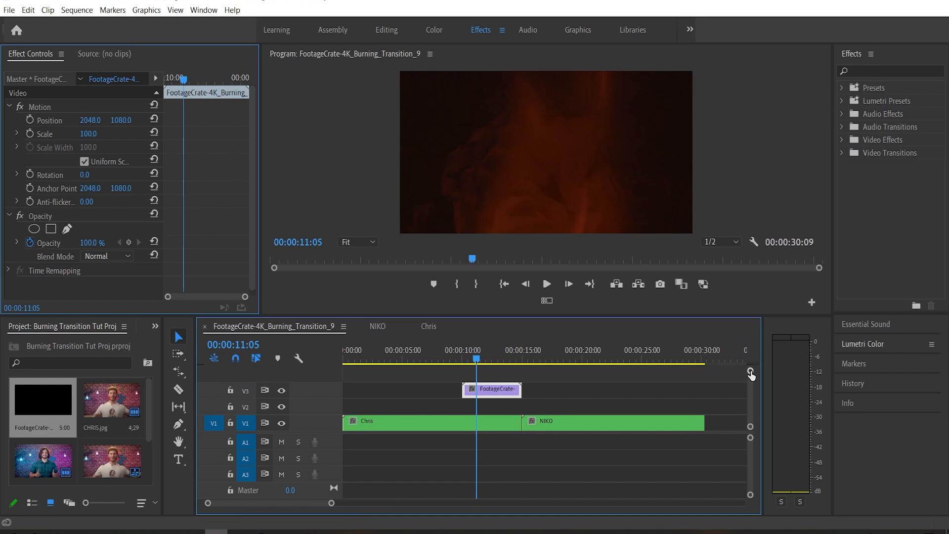
{"action": "left_click", "coordinate": [433, 359]}
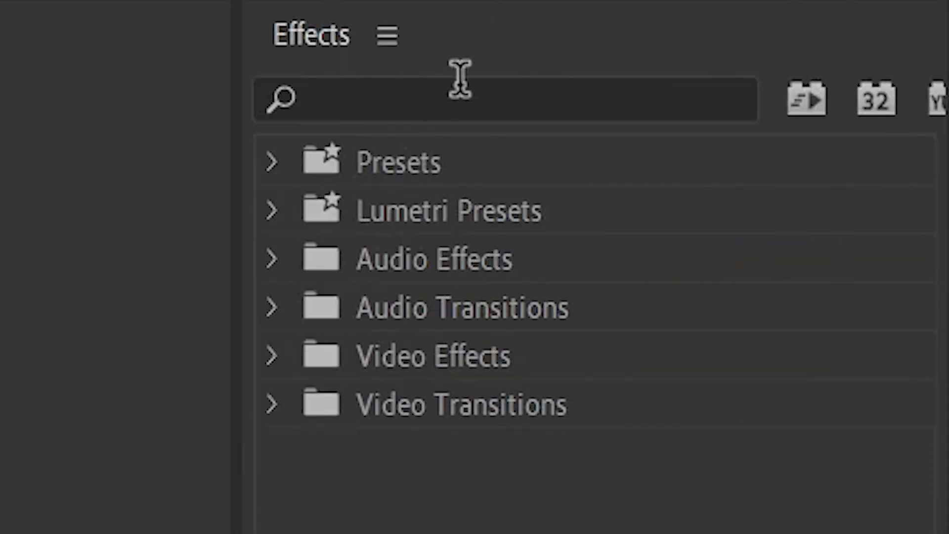
Step: Search 'track', add Track Matte Key to the Chris clip and choose its matte track
{"action": "left_click", "coordinate": [454, 94]}
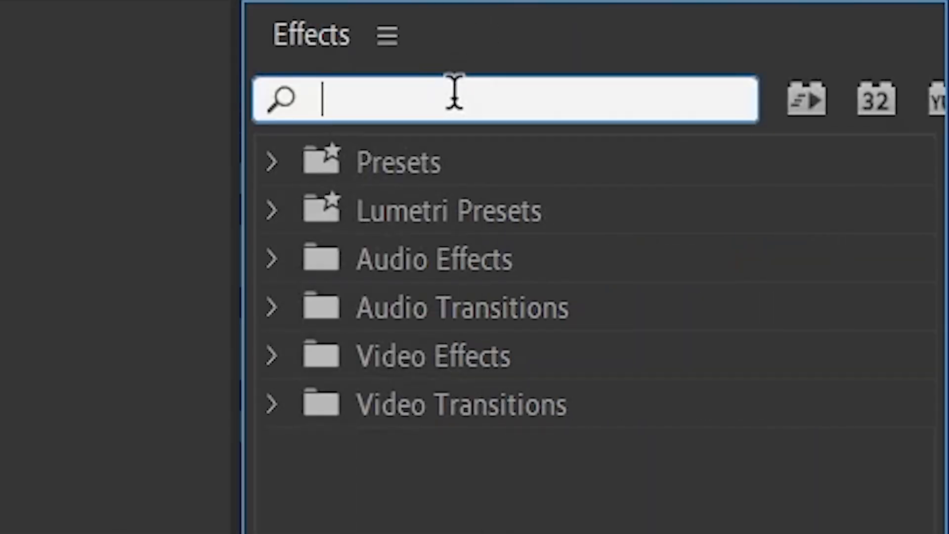
{"action": "type", "text": "track"}
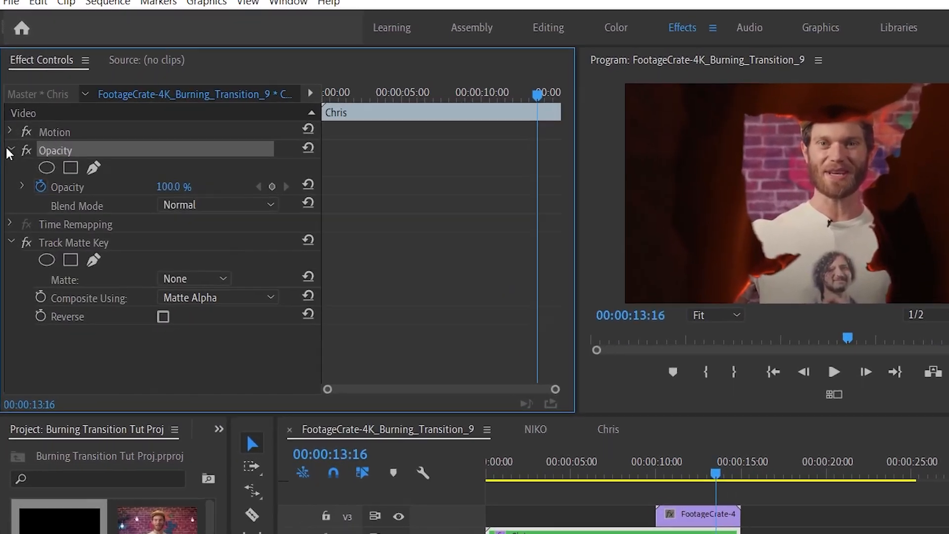
{"action": "left_click", "coordinate": [10, 151]}
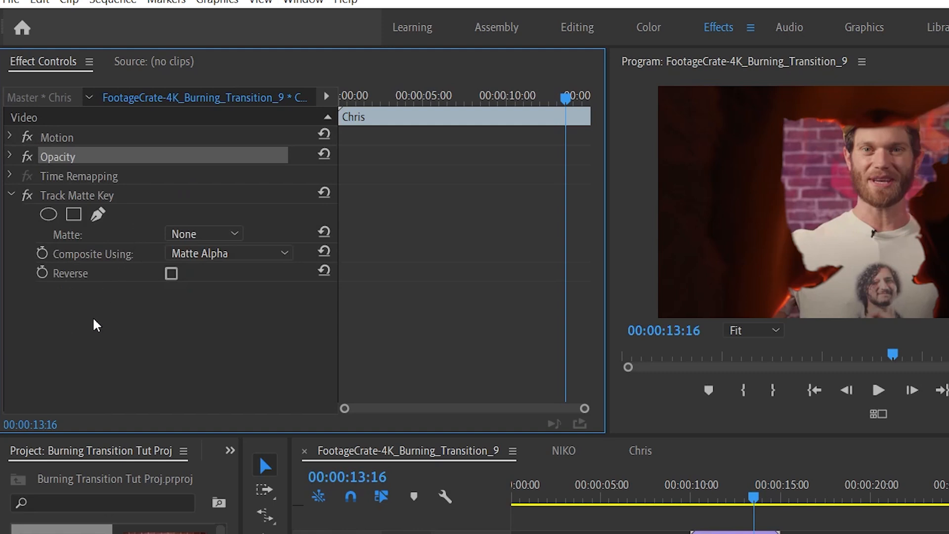
{"action": "mouse_move", "coordinate": [202, 276]}
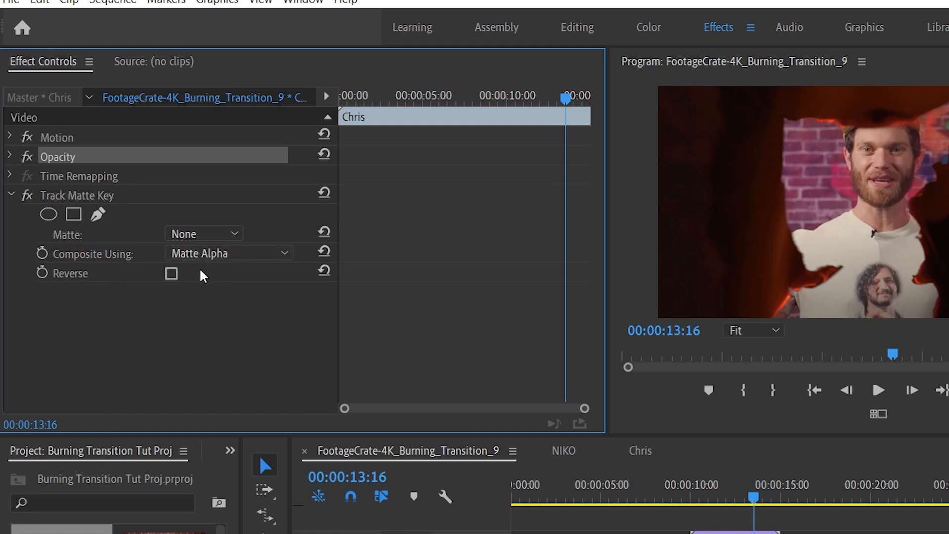
{"action": "mouse_move", "coordinate": [109, 260]}
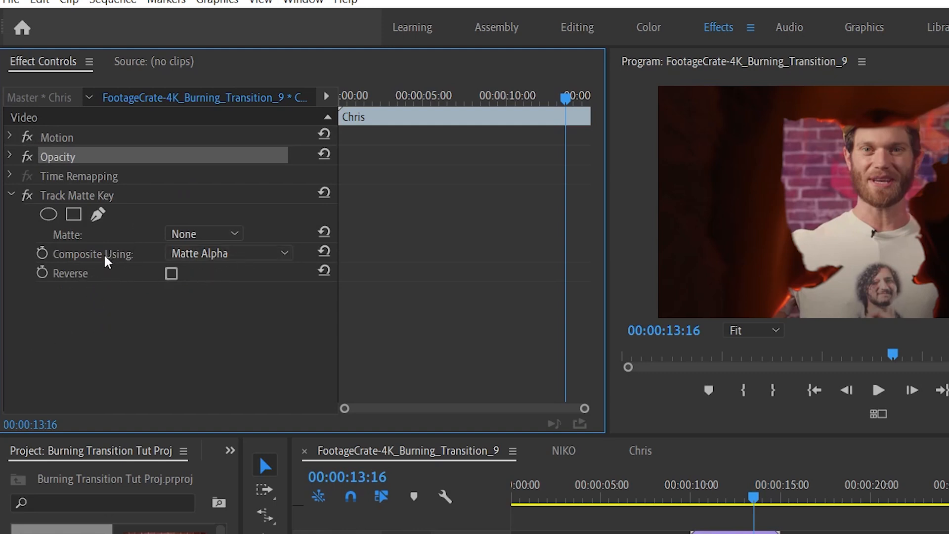
{"action": "mouse_move", "coordinate": [140, 267]}
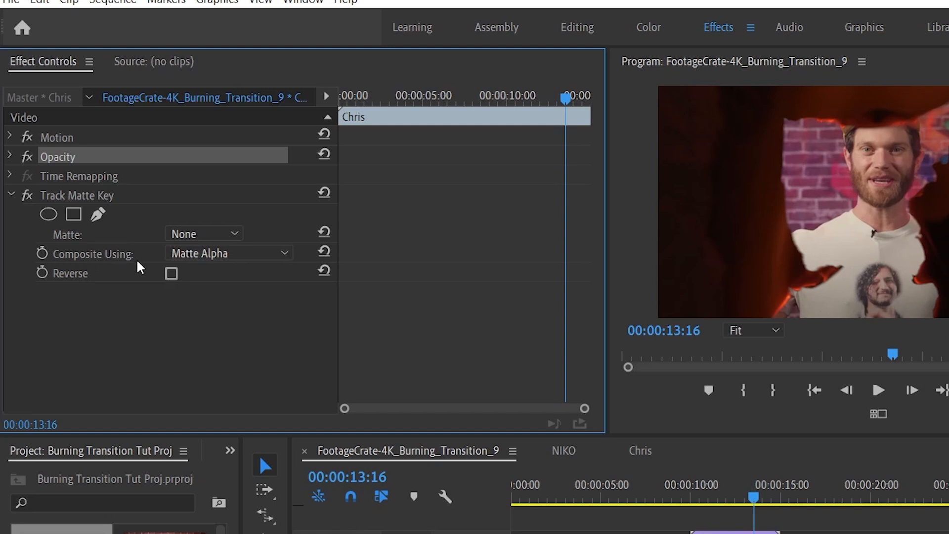
{"action": "mouse_move", "coordinate": [210, 267]}
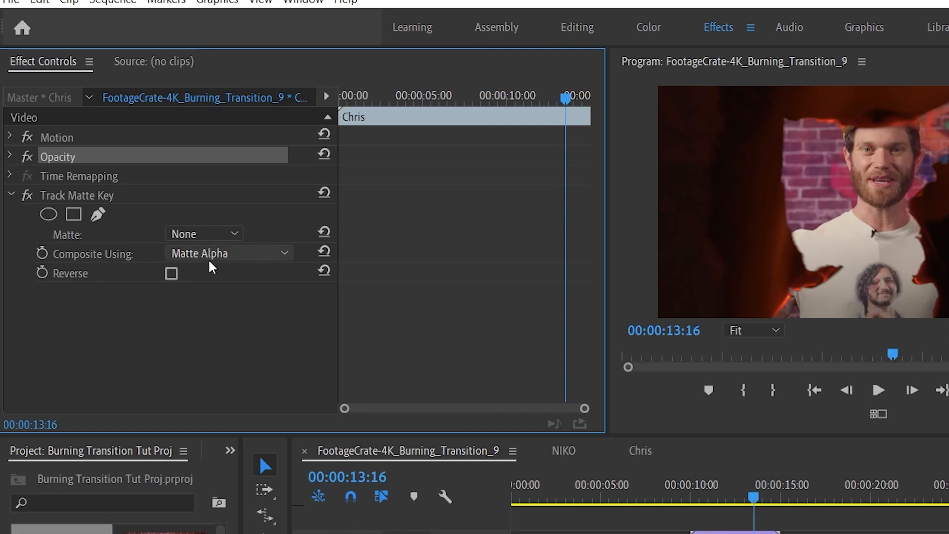
{"action": "left_click", "coordinate": [203, 233]}
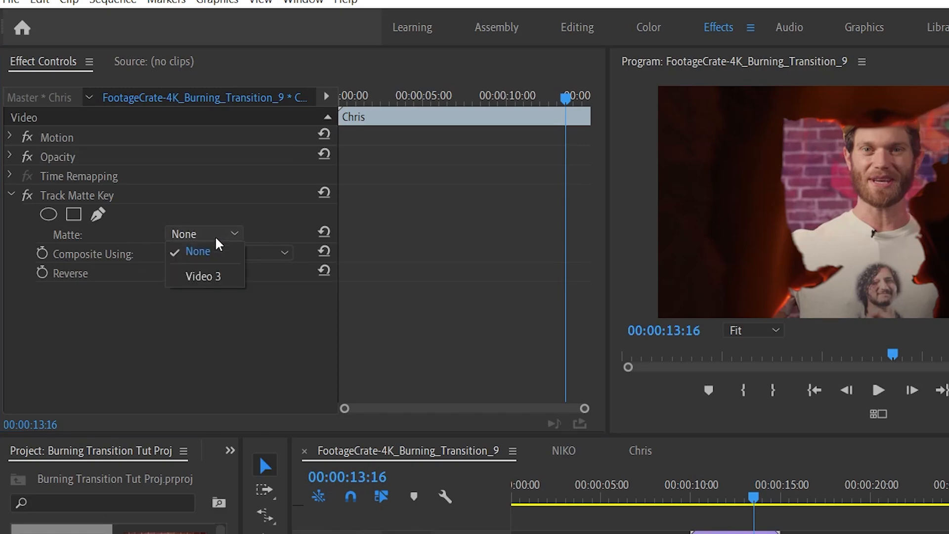
{"action": "left_click", "coordinate": [204, 277]}
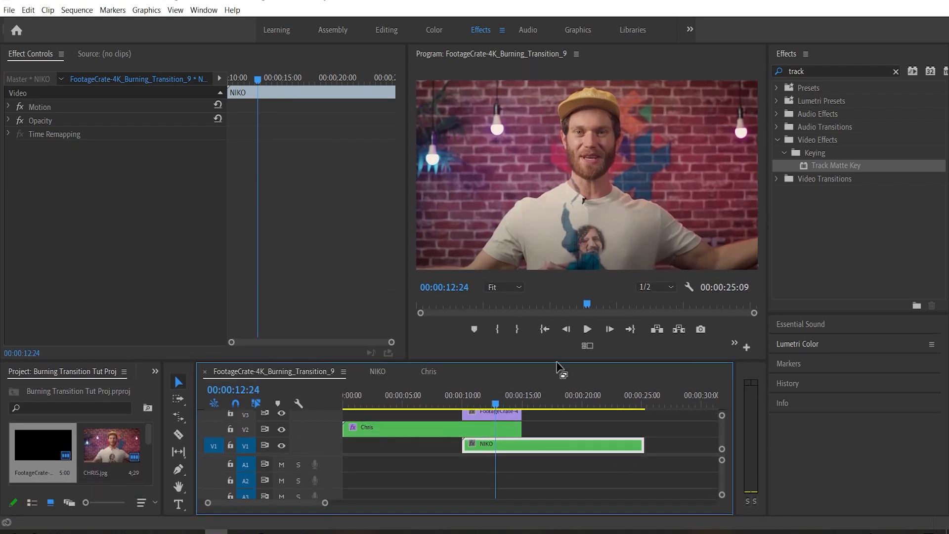
Step: Duplicate the burning clip onto V4 and set its blend mode to Screen, then play back
{"action": "left_click", "coordinate": [491, 367]}
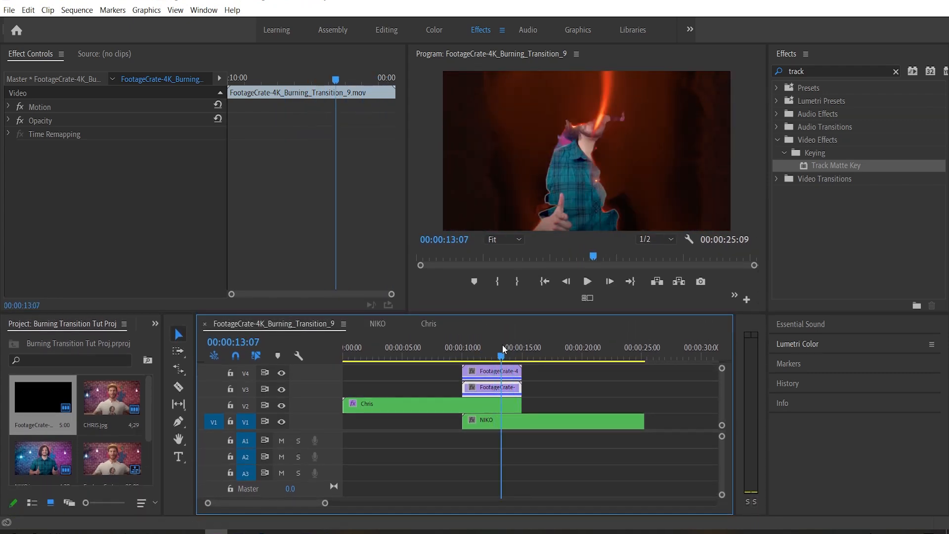
{"action": "left_click", "coordinate": [12, 119]}
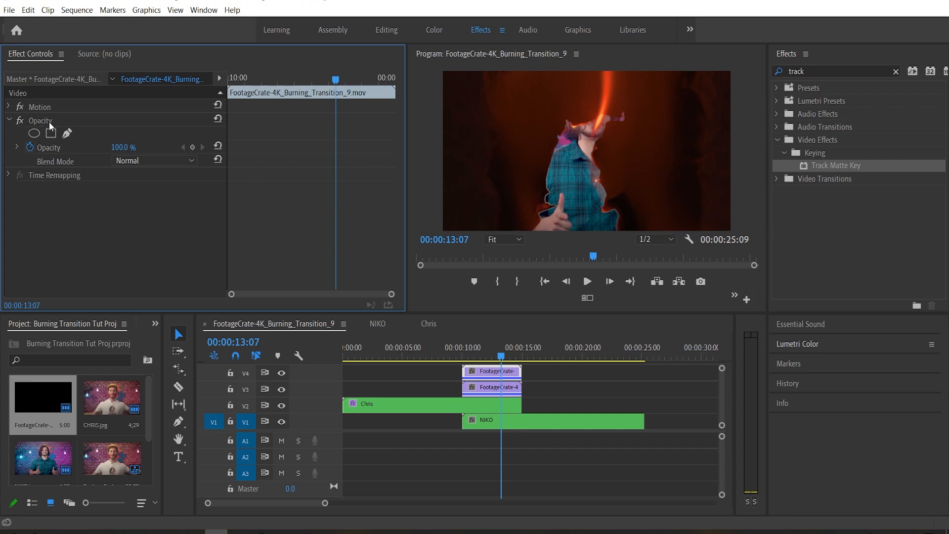
{"action": "left_click", "coordinate": [154, 160]}
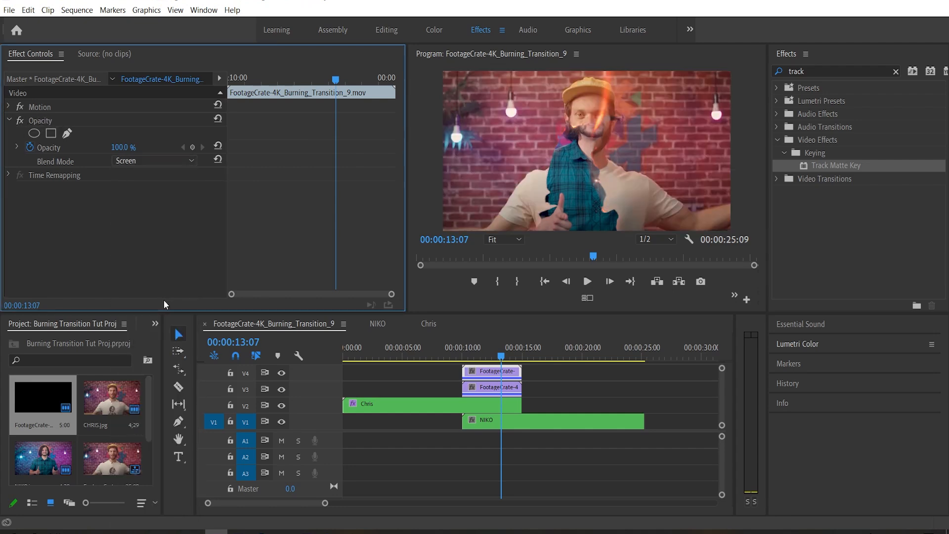
{"action": "left_click", "coordinate": [472, 355]}
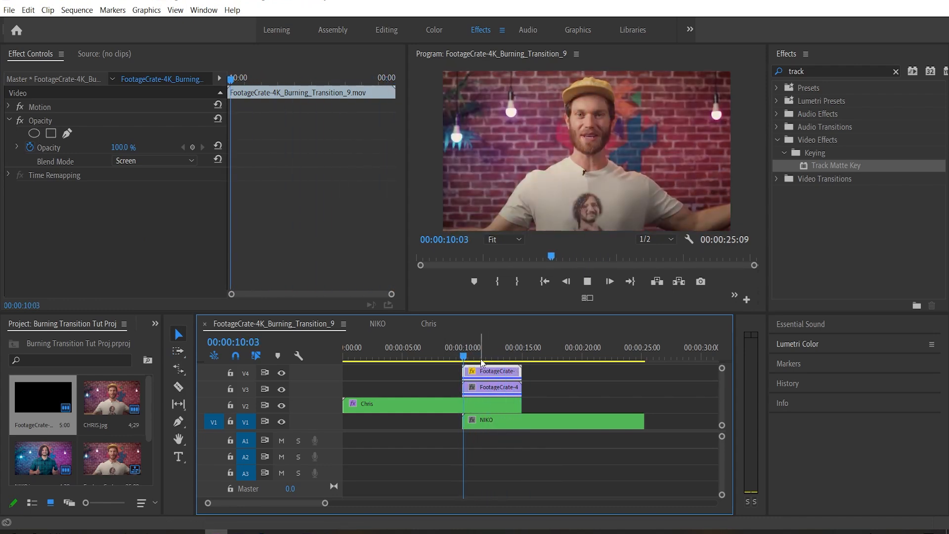
{"action": "left_click", "coordinate": [552, 420]}
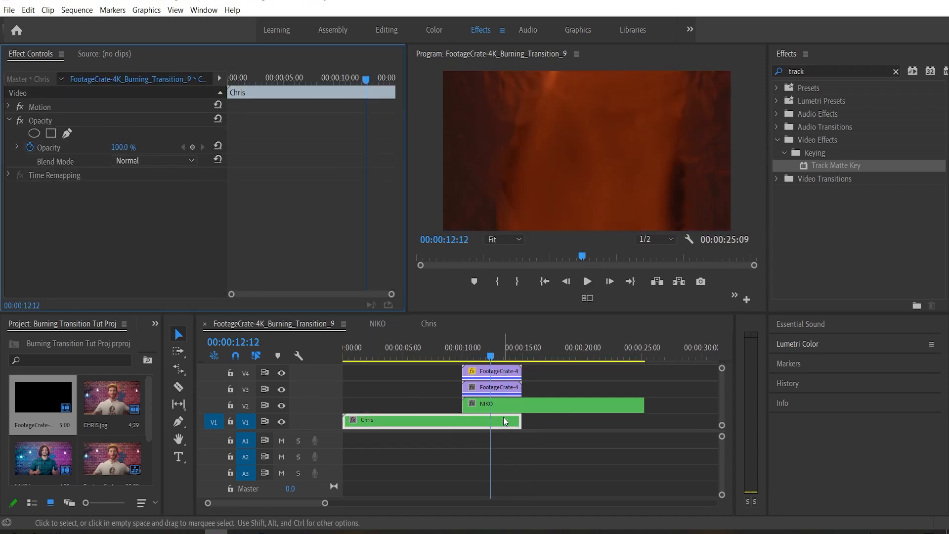
{"action": "left_click", "coordinate": [550, 403]}
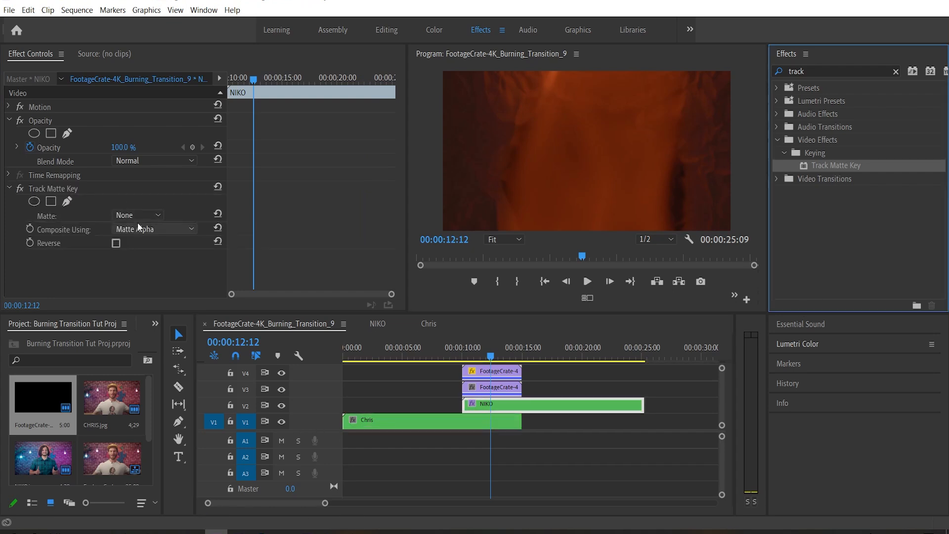
{"action": "left_click", "coordinate": [138, 215]}
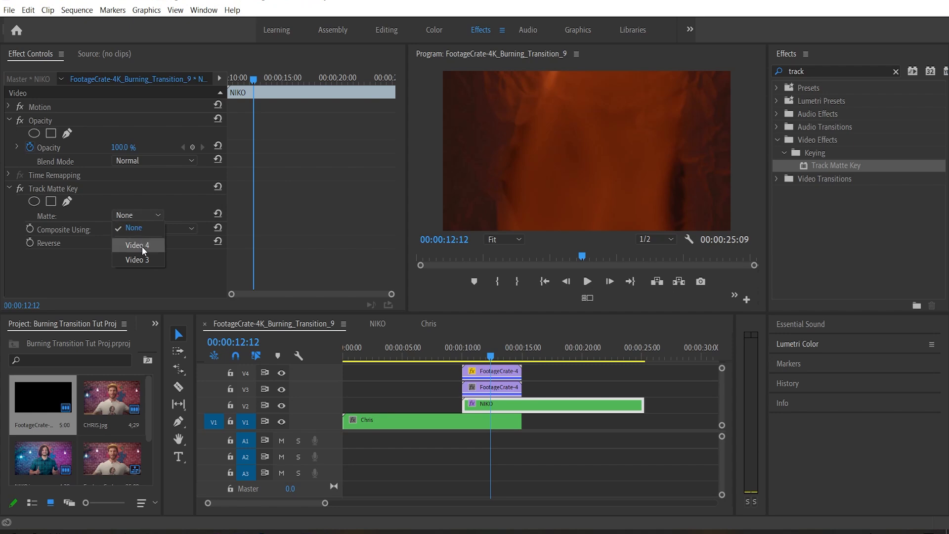
{"action": "left_click", "coordinate": [137, 260]}
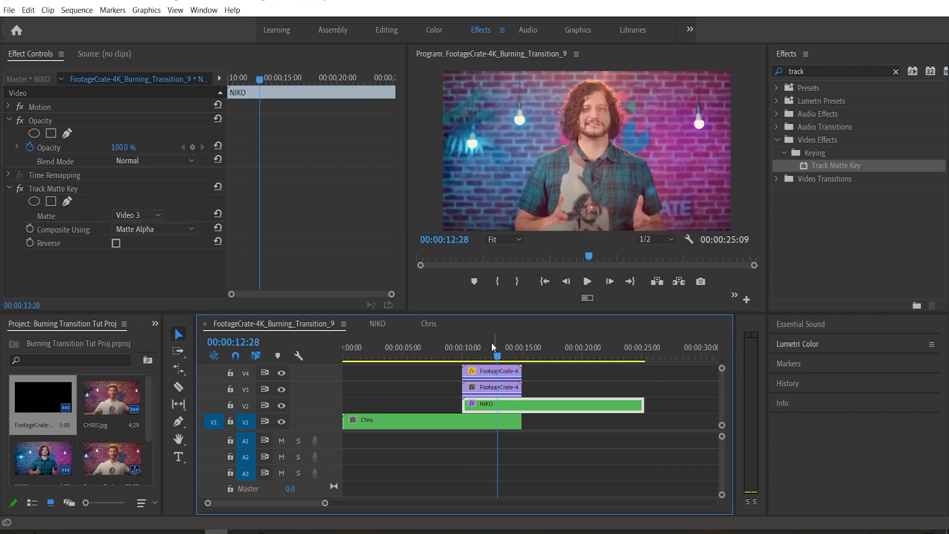
{"action": "left_click", "coordinate": [116, 243]}
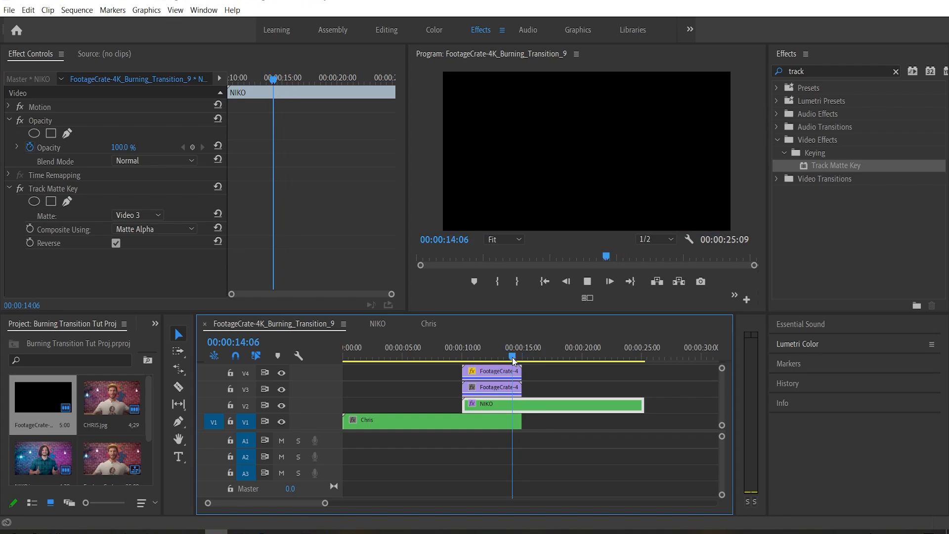
{"action": "left_click_drag", "start_coordinate": [511, 356], "coordinate": [500, 356]}
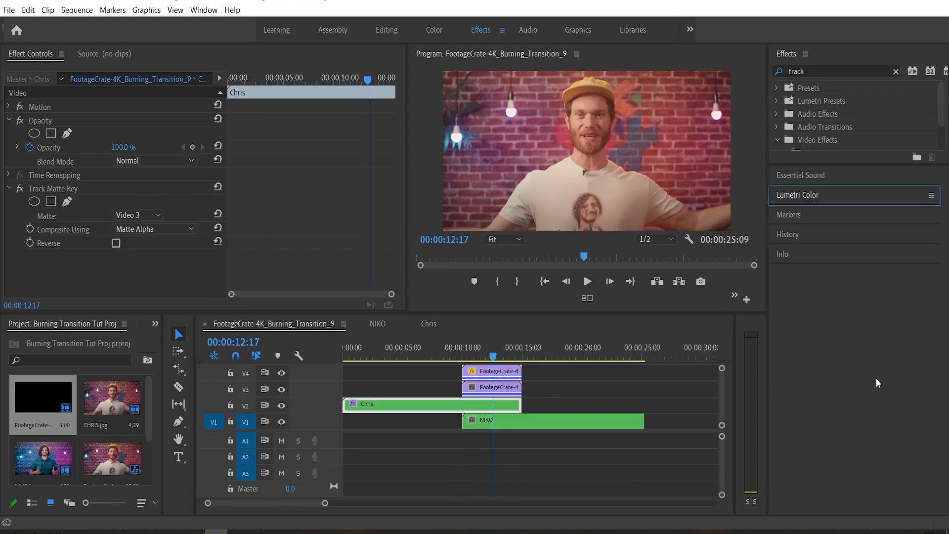
{"action": "mouse_move", "coordinate": [712, 355]}
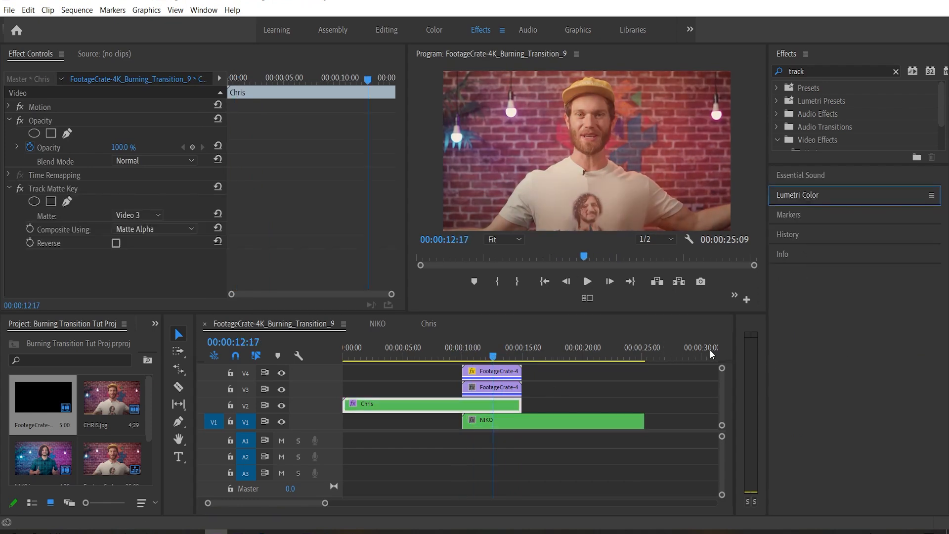
{"action": "mouse_move", "coordinate": [785, 366]}
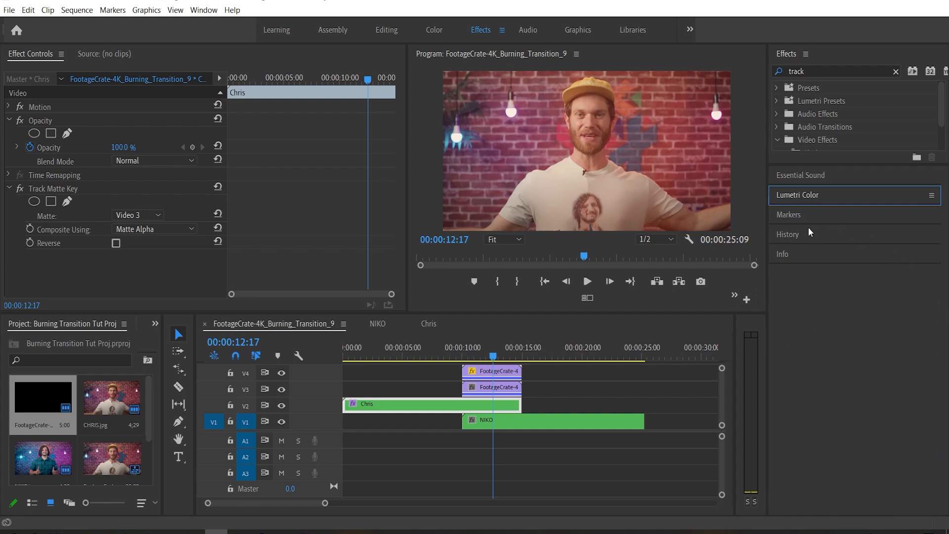
{"action": "mouse_move", "coordinate": [866, 266]}
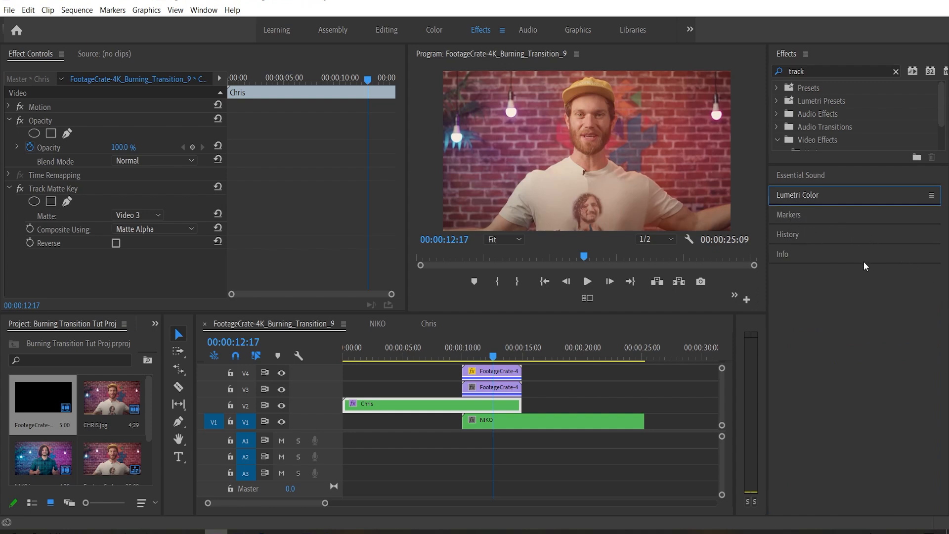
{"action": "mouse_move", "coordinate": [781, 195]}
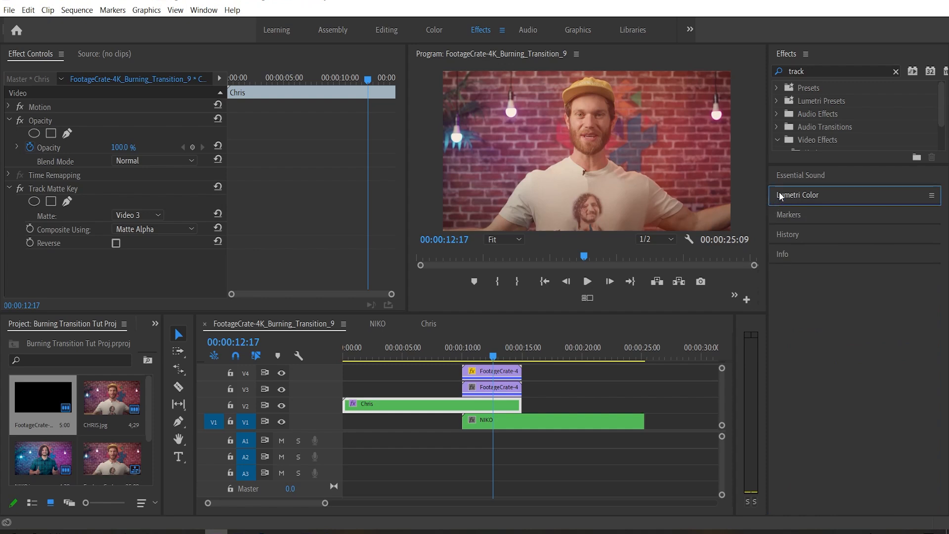
{"action": "mouse_move", "coordinate": [805, 202]}
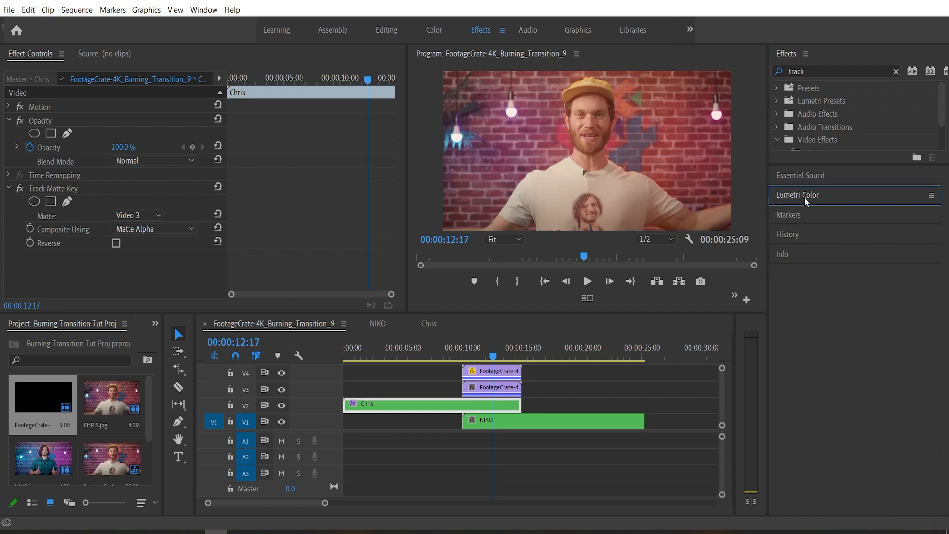
Step: Keyframe Lumetri Color exposure on the Chris clip from 0 down to about -5.5
{"action": "left_click", "coordinate": [796, 195]}
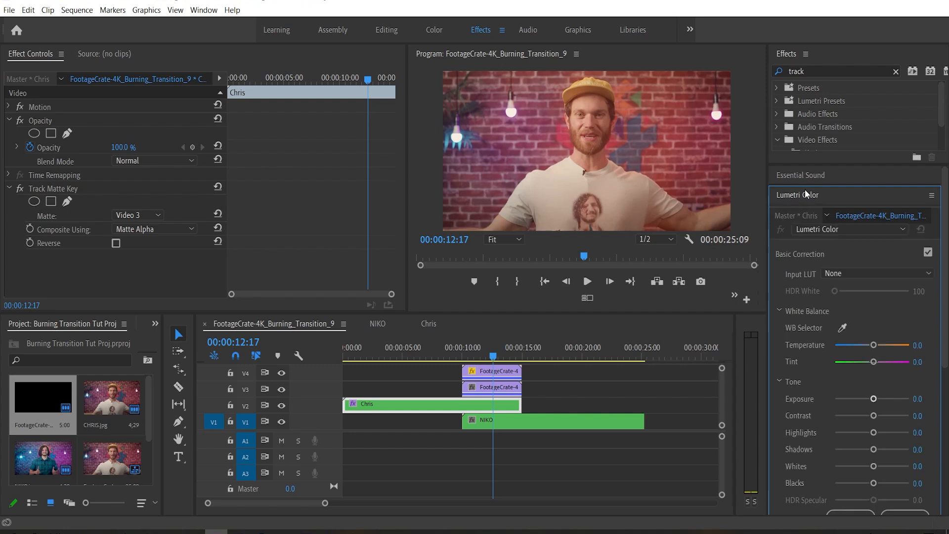
{"action": "left_click_drag", "start_coordinate": [873, 398], "coordinate": [882, 398]}
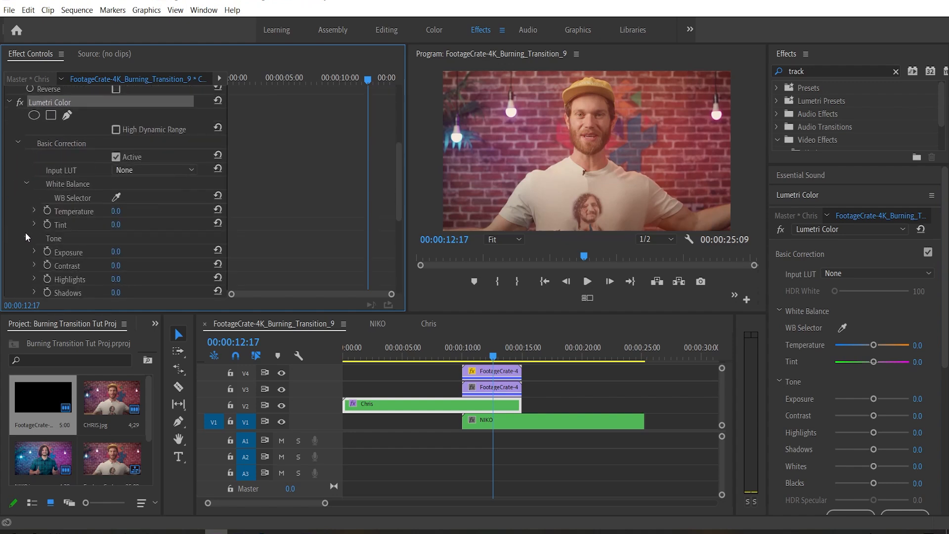
{"action": "mouse_move", "coordinate": [47, 253]}
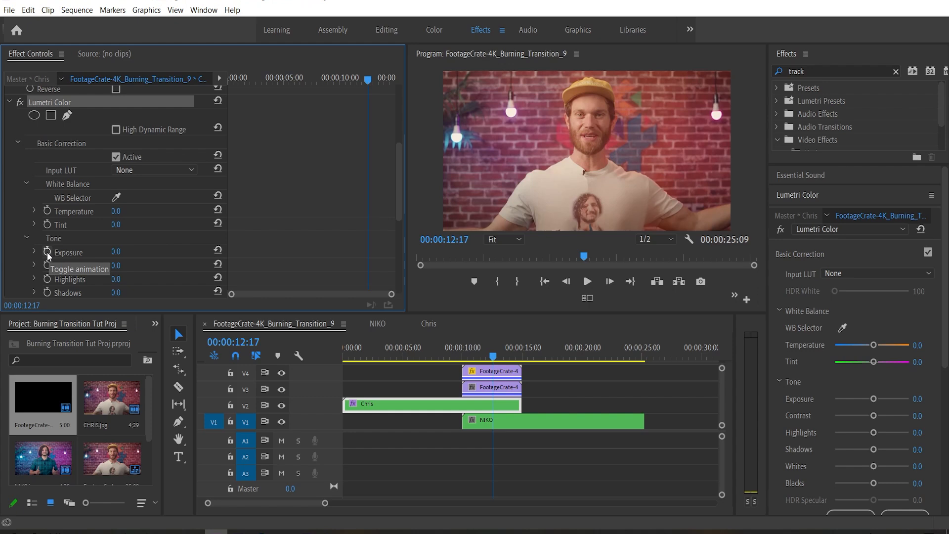
{"action": "left_click", "coordinate": [47, 252]}
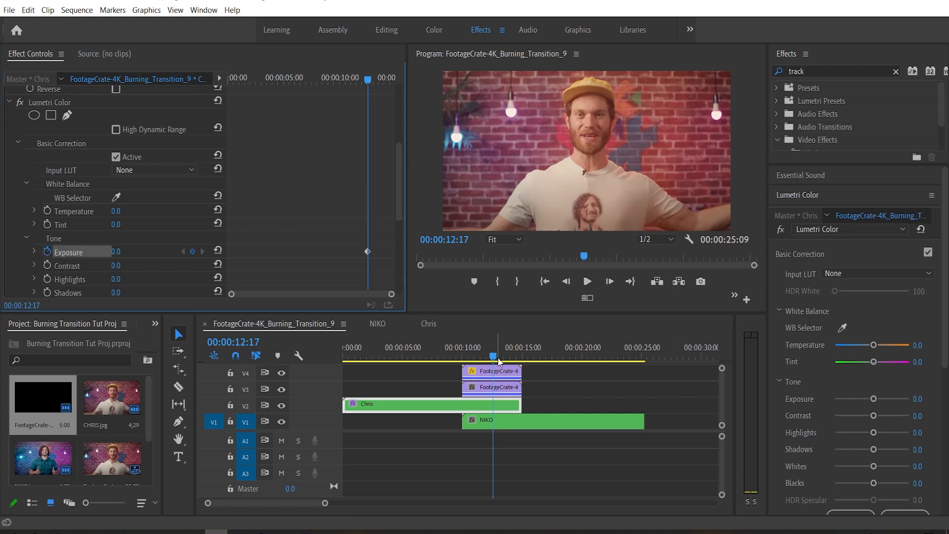
{"action": "left_click_drag", "start_coordinate": [492, 347], "coordinate": [519, 347]}
{"action": "type", "text": "-5.5"}
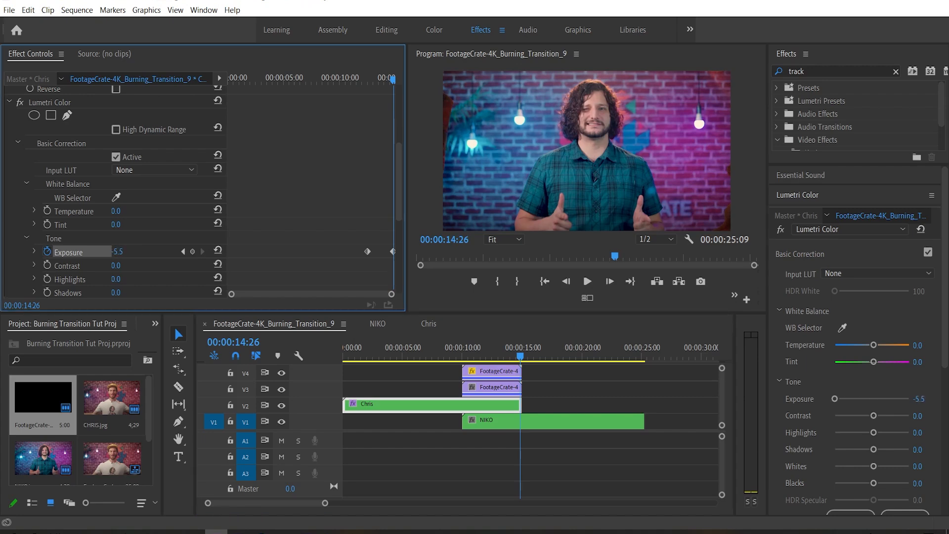
Step: Play the transition back to check the darkening effect
{"action": "left_click", "coordinate": [497, 354]}
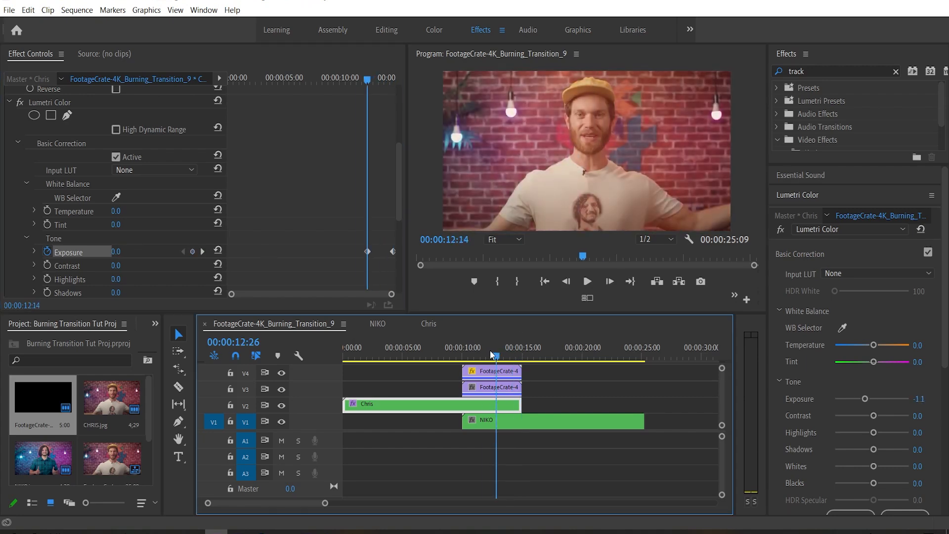
{"action": "left_click", "coordinate": [587, 280]}
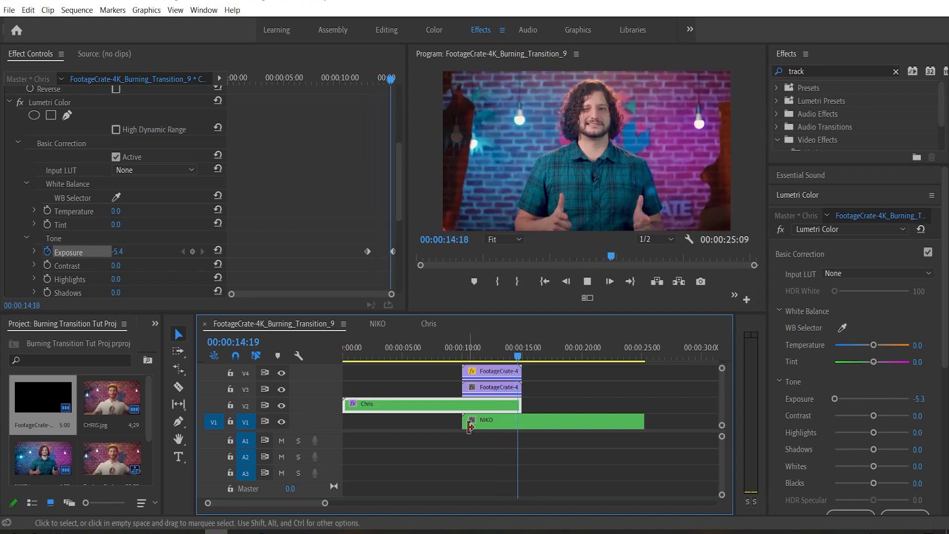
{"action": "left_click", "coordinate": [494, 354]}
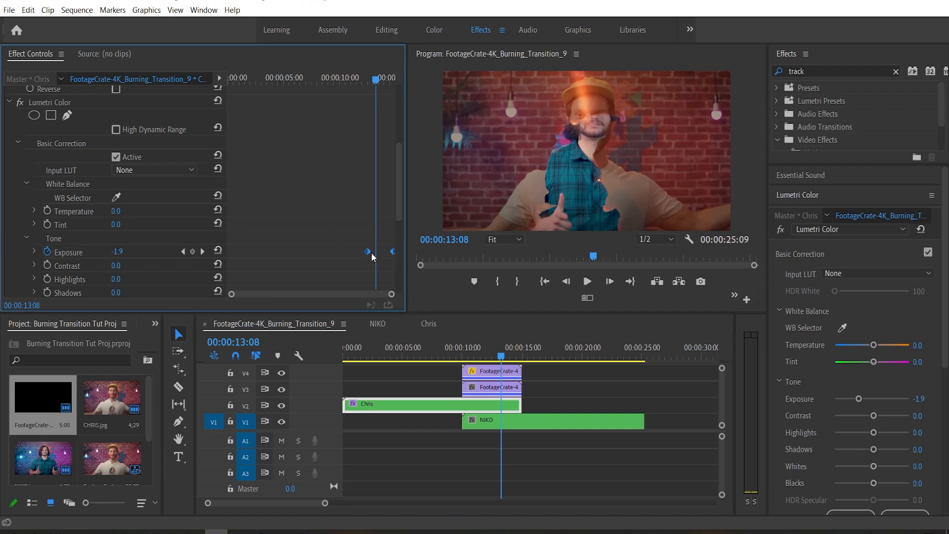
{"action": "right_click", "coordinate": [367, 251]}
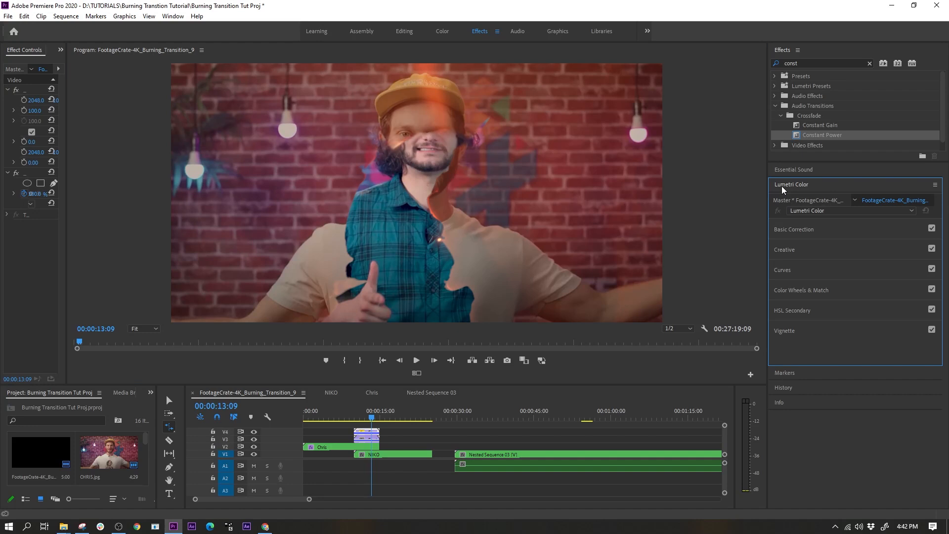
Step: Expand Lumetri Curves and scroll to the Hue Saturation Curves
{"action": "left_click", "coordinate": [782, 269]}
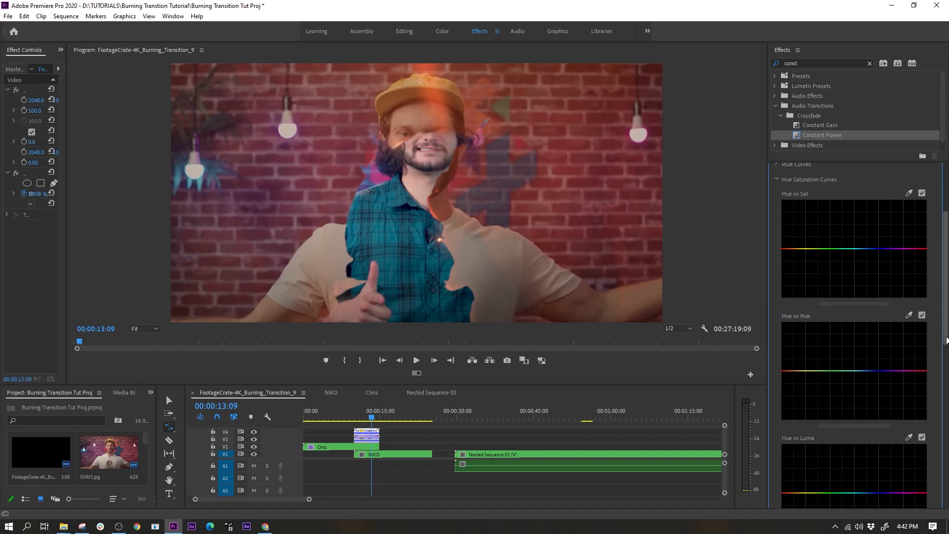
{"action": "mouse_move", "coordinate": [822, 374]}
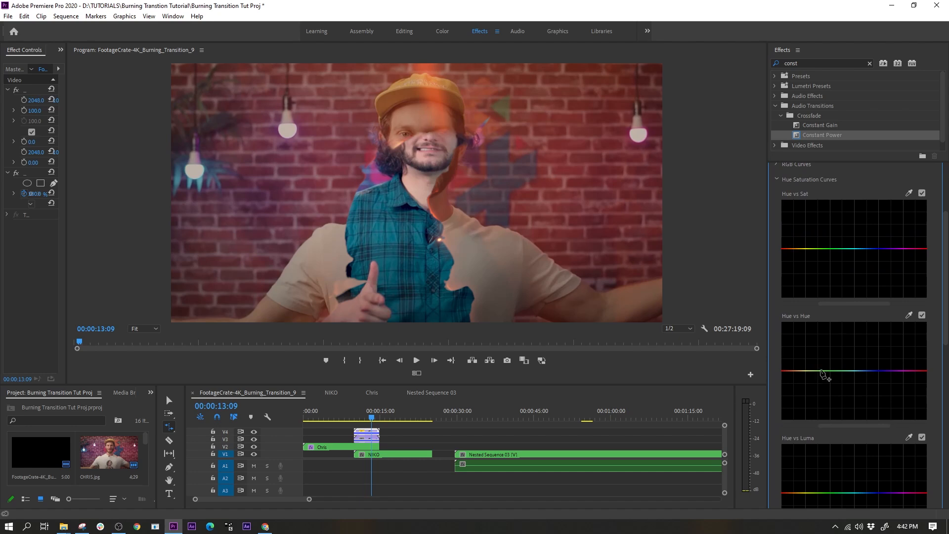
{"action": "left_click_drag", "start_coordinate": [799, 368], "coordinate": [799, 339]}
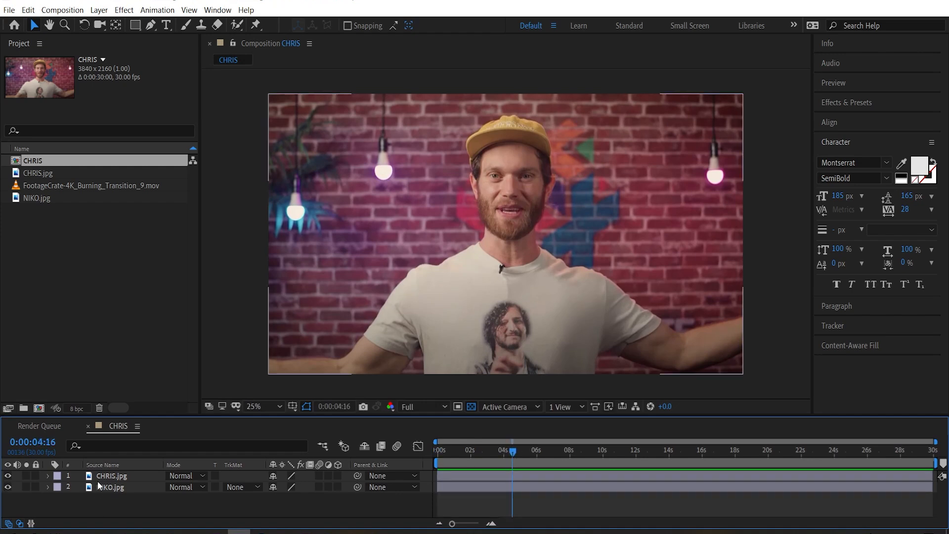
Step: Add the burning transition clip above CHRIS.jpg and set CHRIS.jpg's track matte to Alpha Matte
{"action": "left_click", "coordinate": [110, 476]}
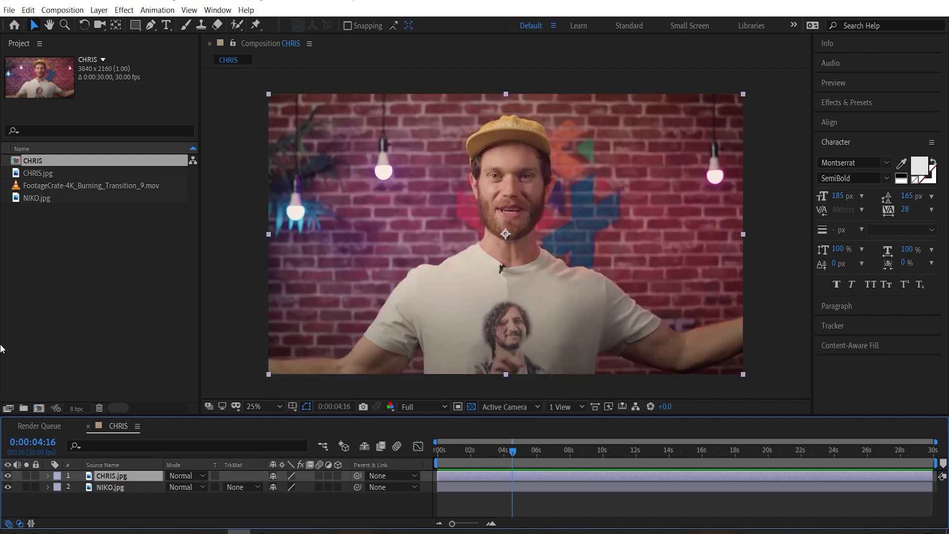
{"action": "left_click", "coordinate": [91, 186]}
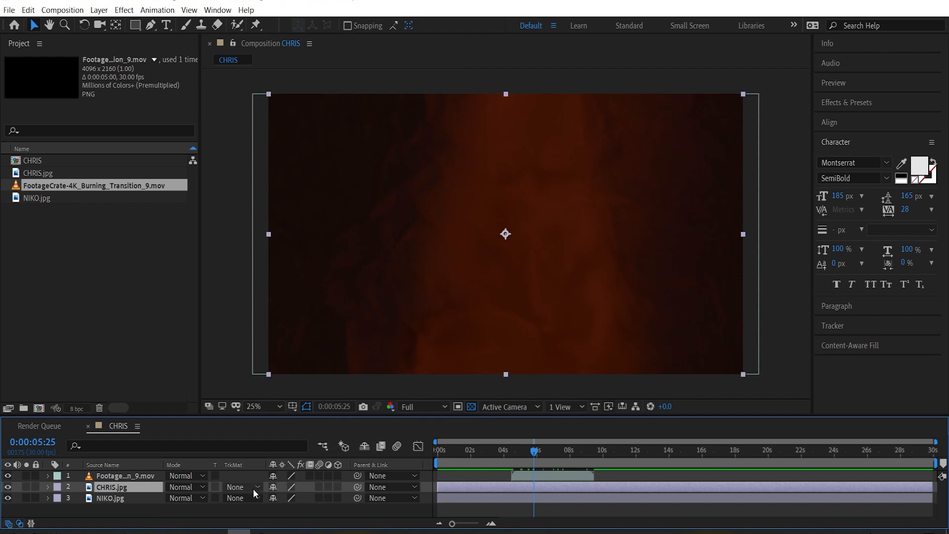
{"action": "left_click", "coordinate": [242, 486]}
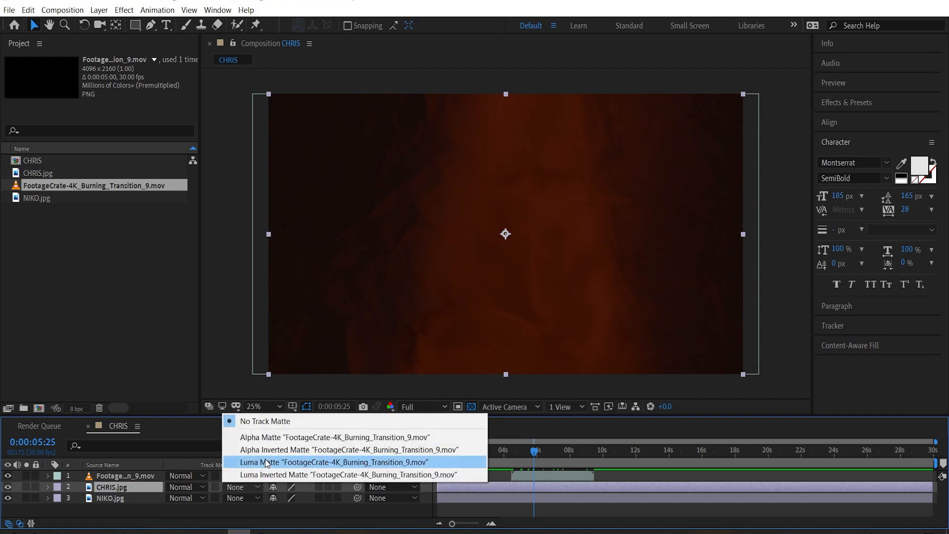
{"action": "left_click", "coordinate": [334, 463]}
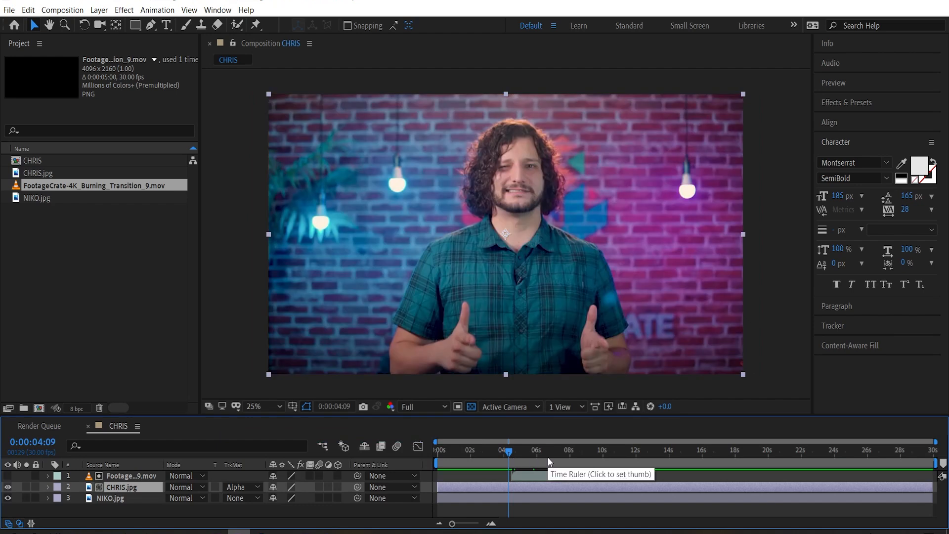
Step: Scrub through the transition to check the matte reveal of NIKO.jpg
{"action": "left_click", "coordinate": [550, 461]}
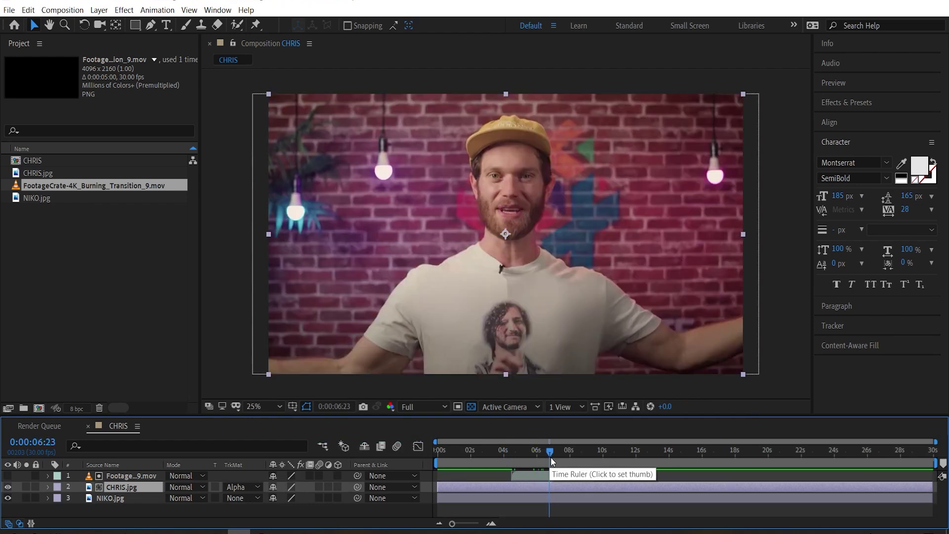
{"action": "left_click", "coordinate": [566, 464]}
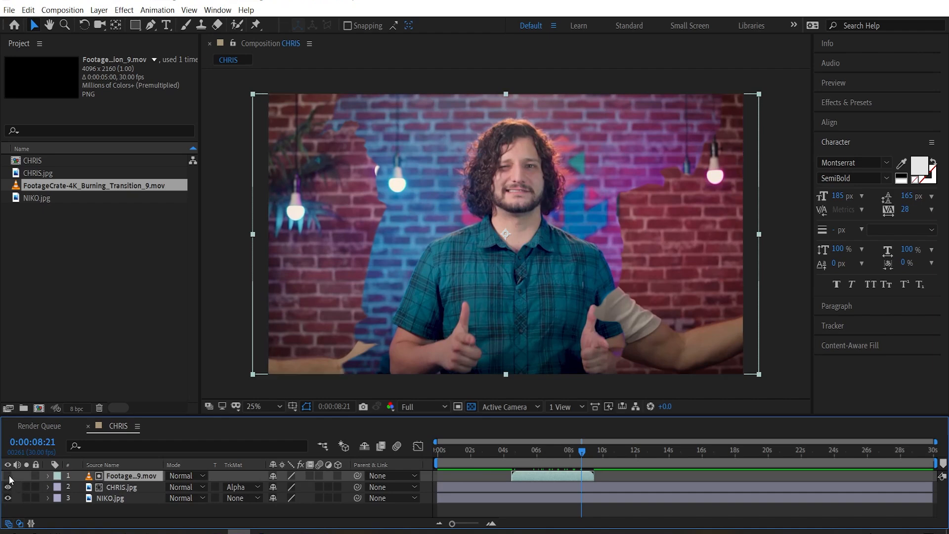
{"action": "left_click", "coordinate": [185, 475]}
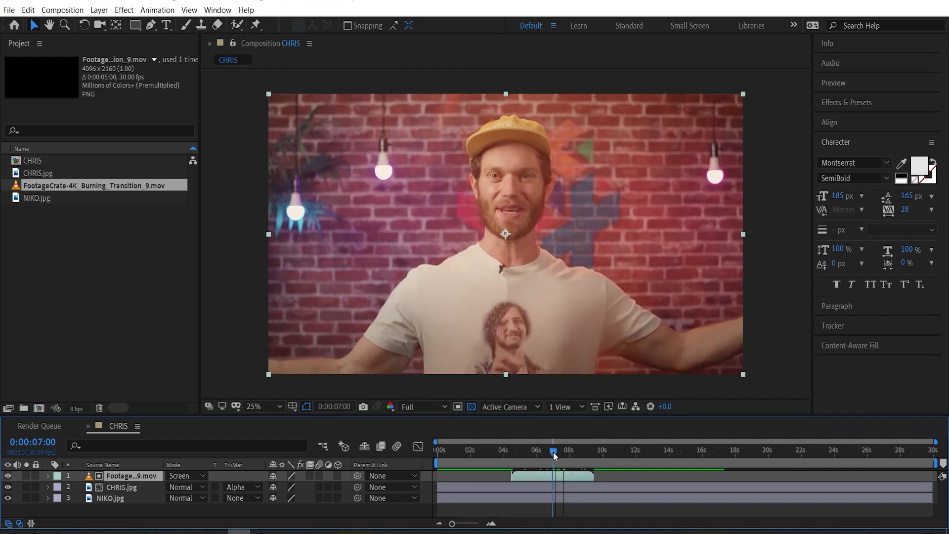
Step: Apply Turbulent Noise to CHRIS.jpg and expand its transform settings
{"action": "type", "text": "Turb"}
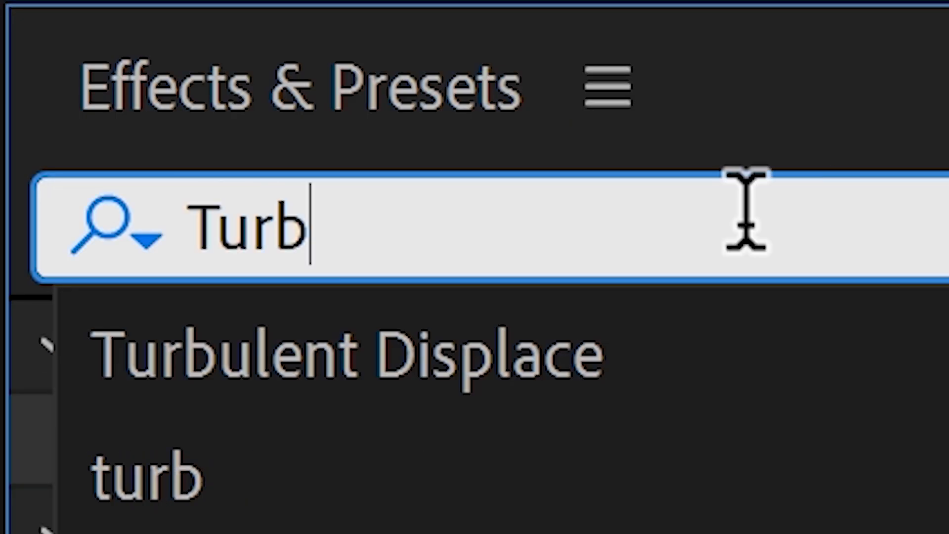
{"action": "type", "text": "ulent Noise"}
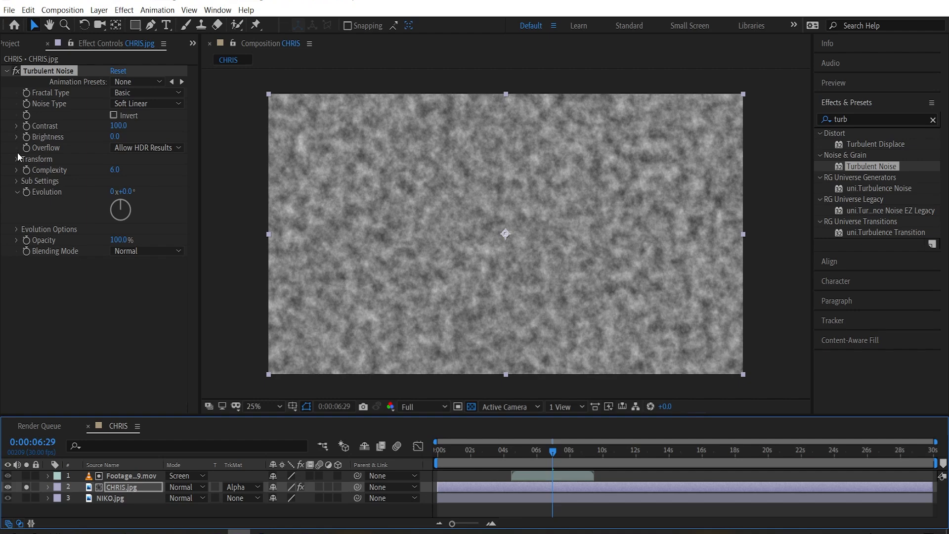
{"action": "left_click", "coordinate": [15, 158]}
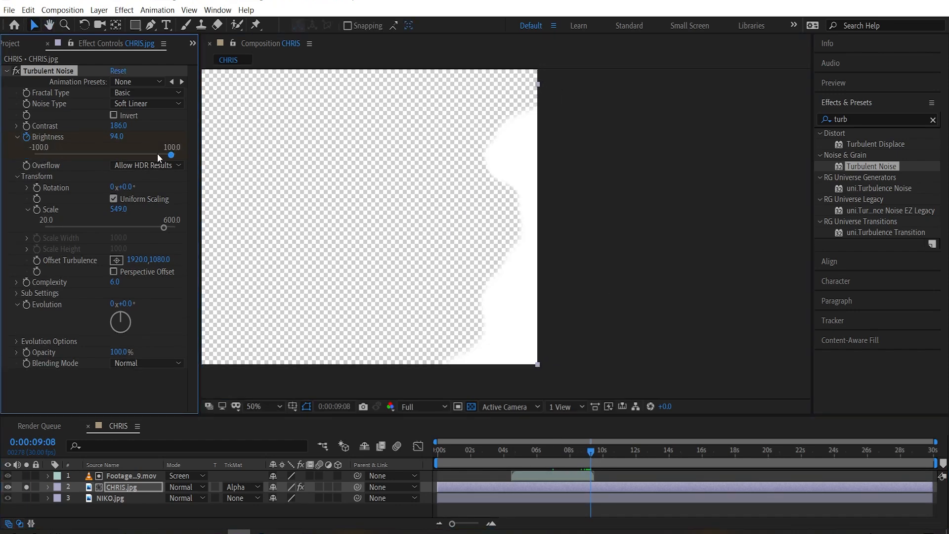
Step: Lower the noise brightness and keyframe it across the transition
{"action": "left_click_drag", "start_coordinate": [171, 155], "coordinate": [70, 155]}
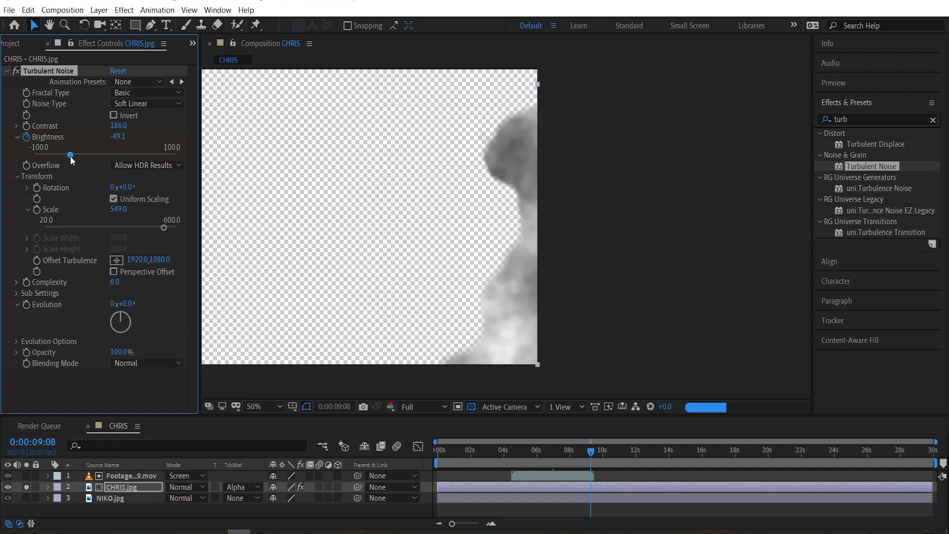
{"action": "left_click_drag", "start_coordinate": [71, 155], "coordinate": [68, 155]}
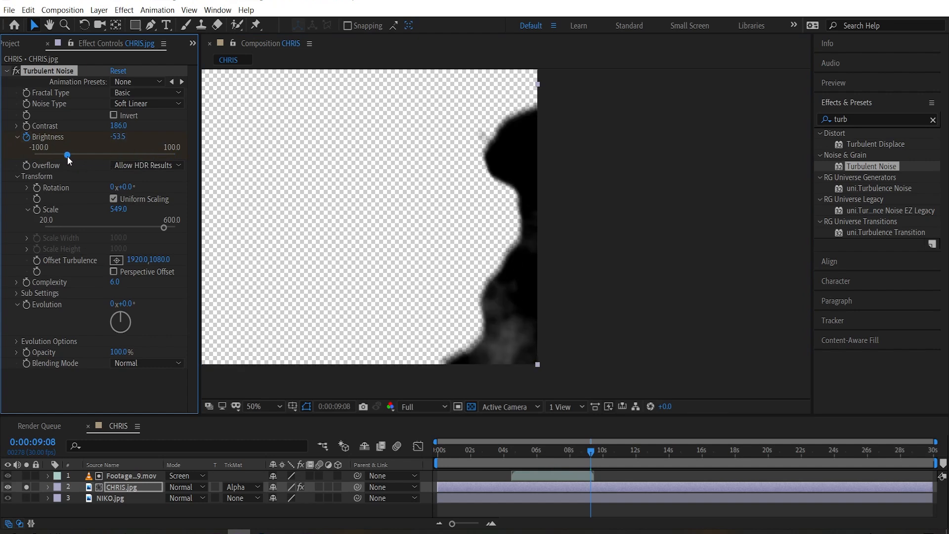
{"action": "left_click", "coordinate": [146, 363]}
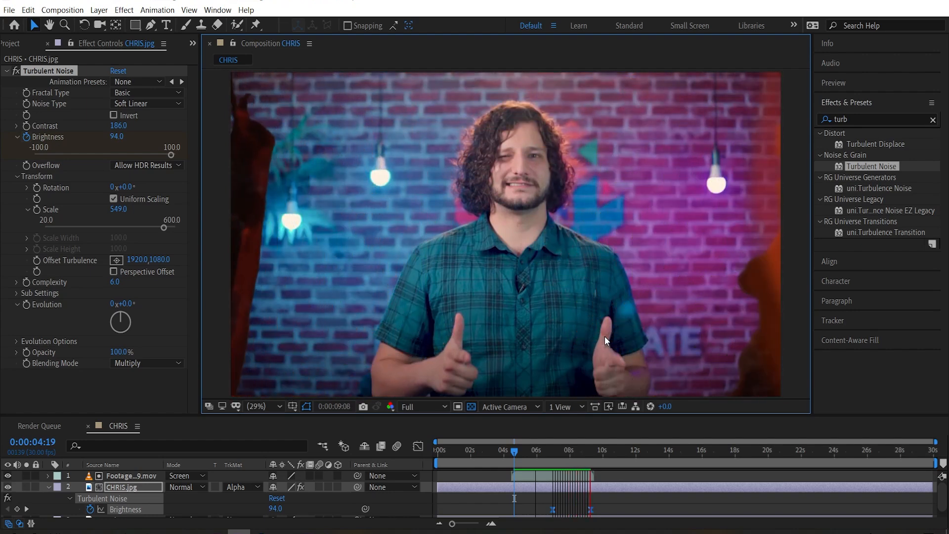
{"action": "left_click", "coordinate": [556, 451]}
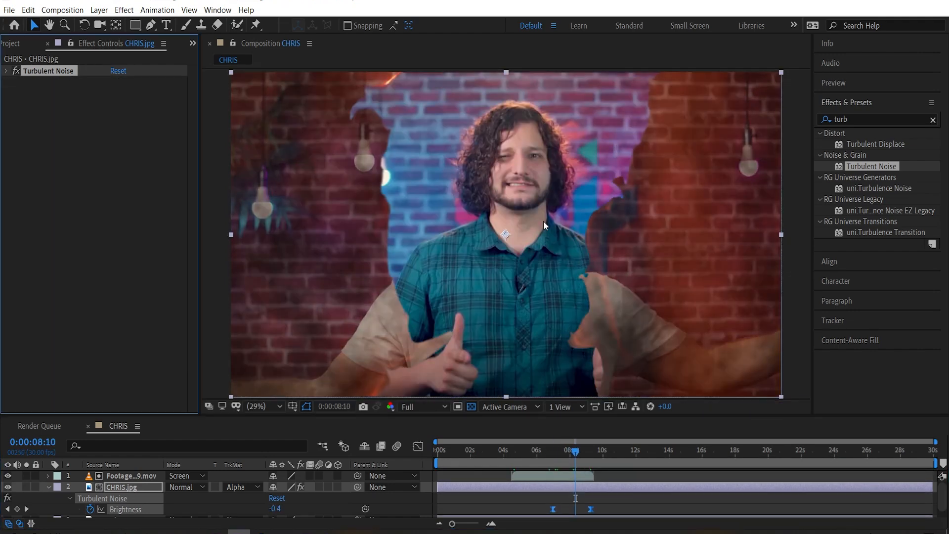
{"action": "left_click_drag", "start_coordinate": [575, 450], "coordinate": [567, 451]}
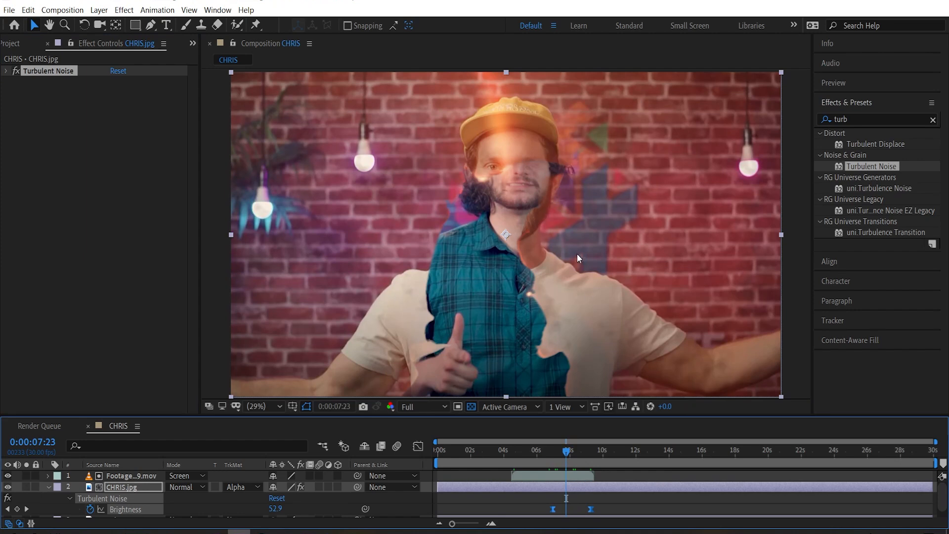
{"action": "mouse_move", "coordinate": [583, 306]}
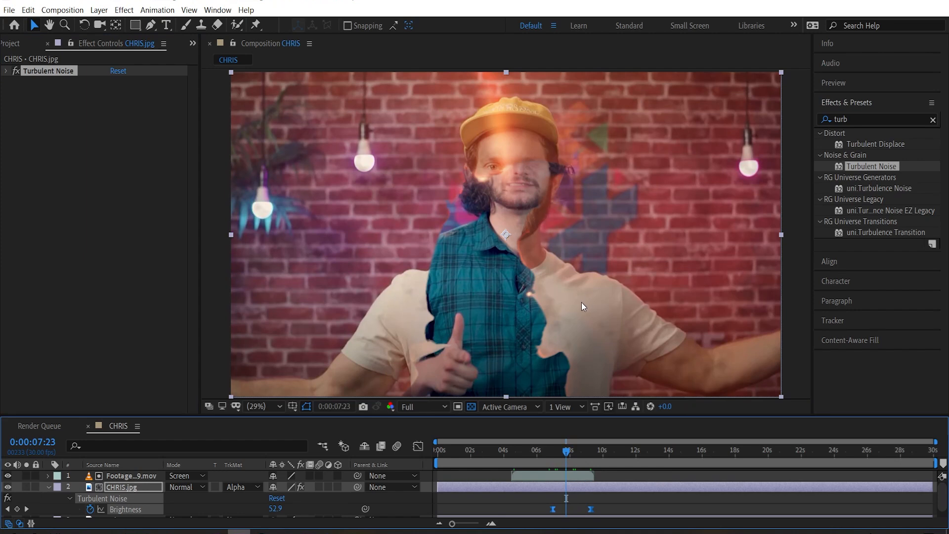
{"action": "type", "text": "Turbulent Displace"}
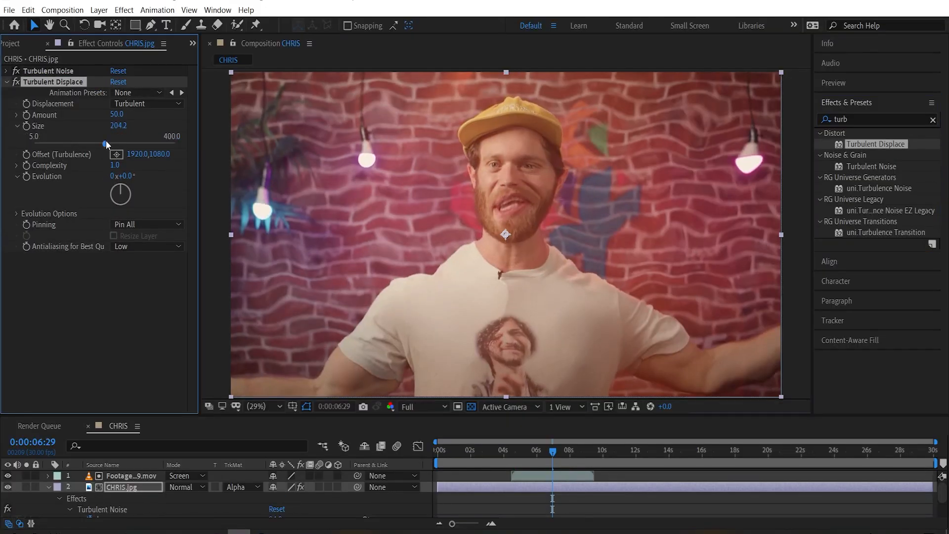
Step: Set Turbulent Displace size to about 353 and amount 25, removing the matte from CHRIS.jpg
{"action": "left_click_drag", "start_coordinate": [105, 145], "coordinate": [128, 144]}
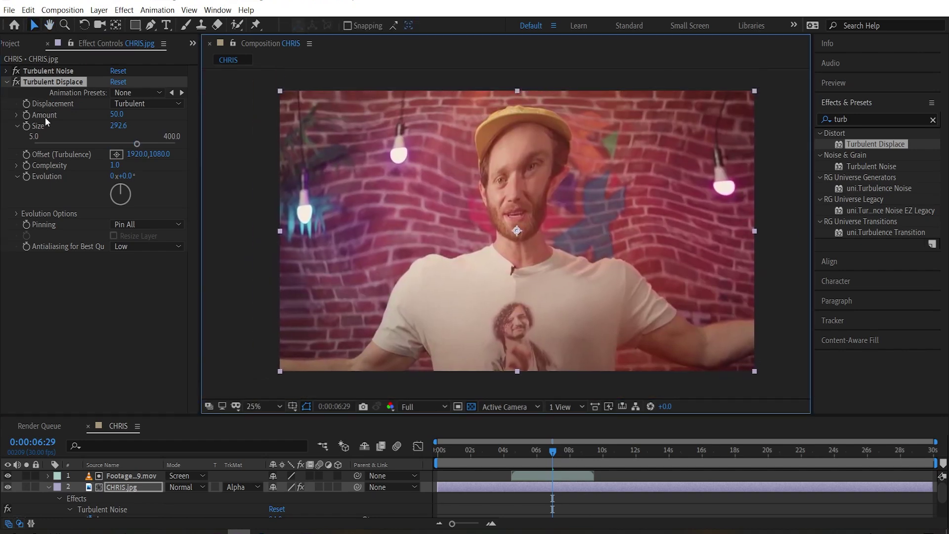
{"action": "left_click_drag", "start_coordinate": [129, 144], "coordinate": [155, 144]}
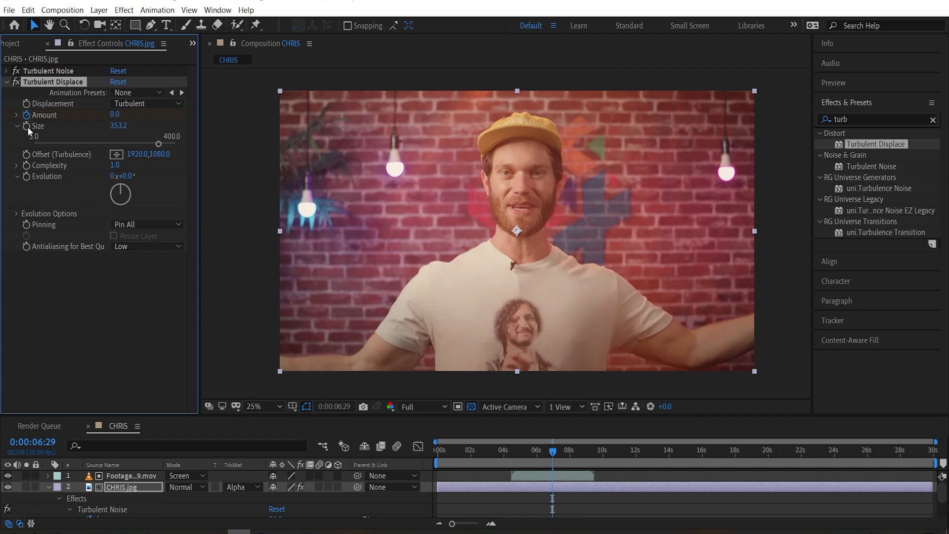
{"action": "left_click", "coordinate": [583, 463]}
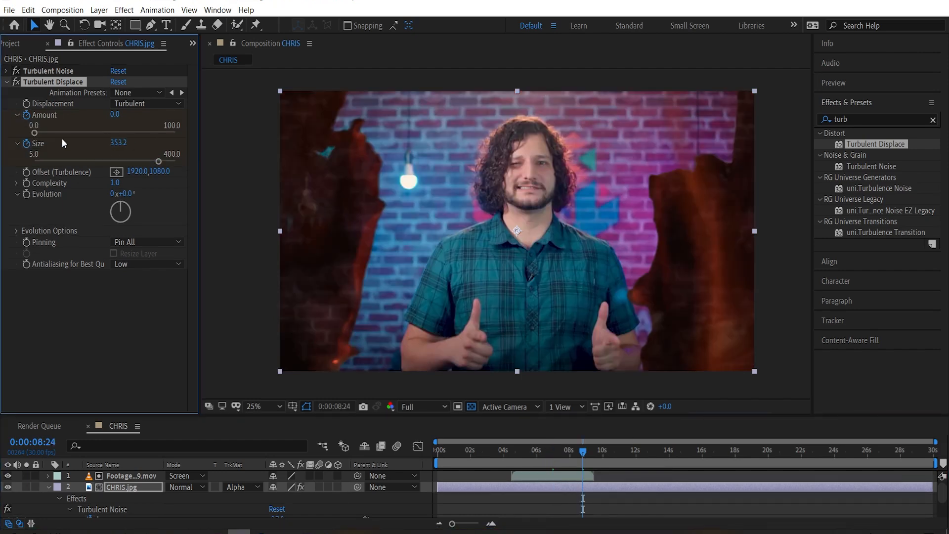
{"action": "left_click_drag", "start_coordinate": [35, 133], "coordinate": [69, 133]}
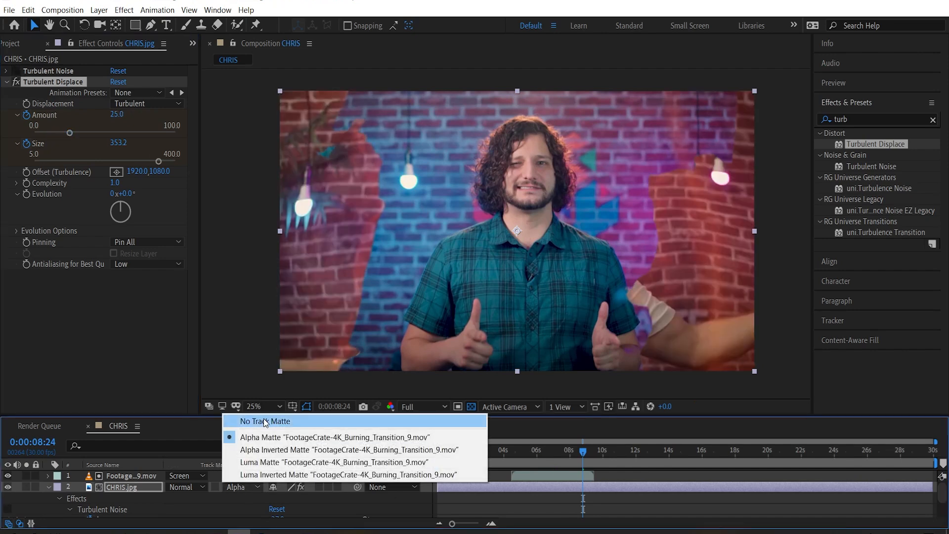
{"action": "left_click", "coordinate": [266, 421]}
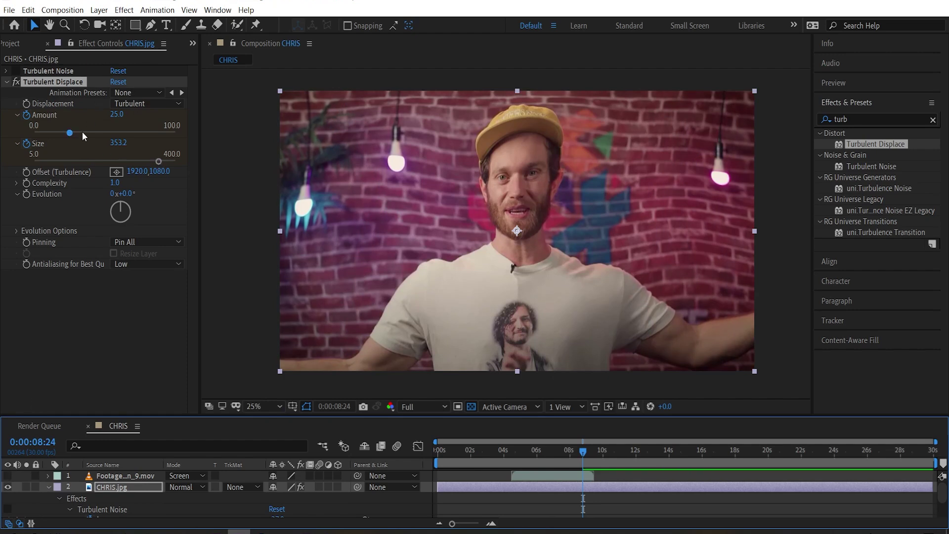
Step: Raise the displacement amount to about 42 and enlarge its size slightly
{"action": "left_click_drag", "start_coordinate": [69, 134], "coordinate": [82, 134]}
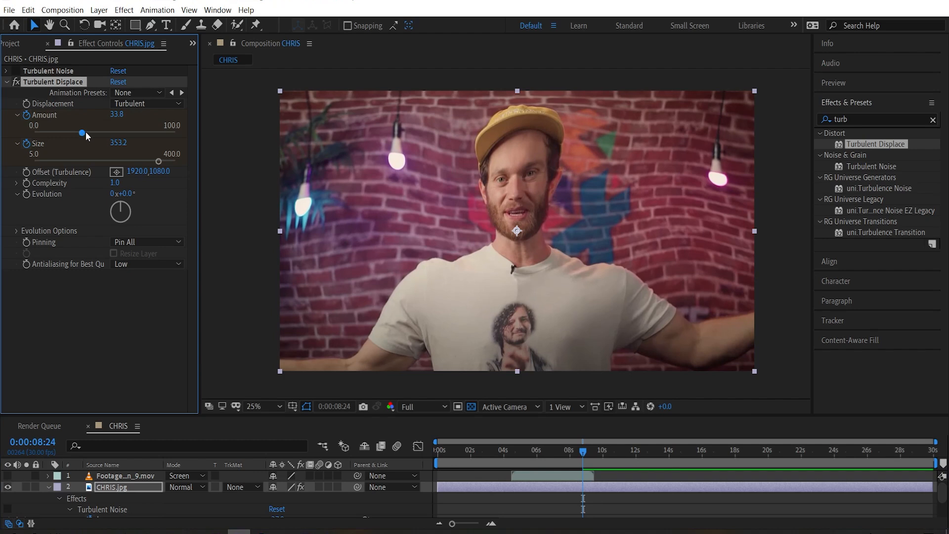
{"action": "left_click_drag", "start_coordinate": [82, 133], "coordinate": [94, 133]}
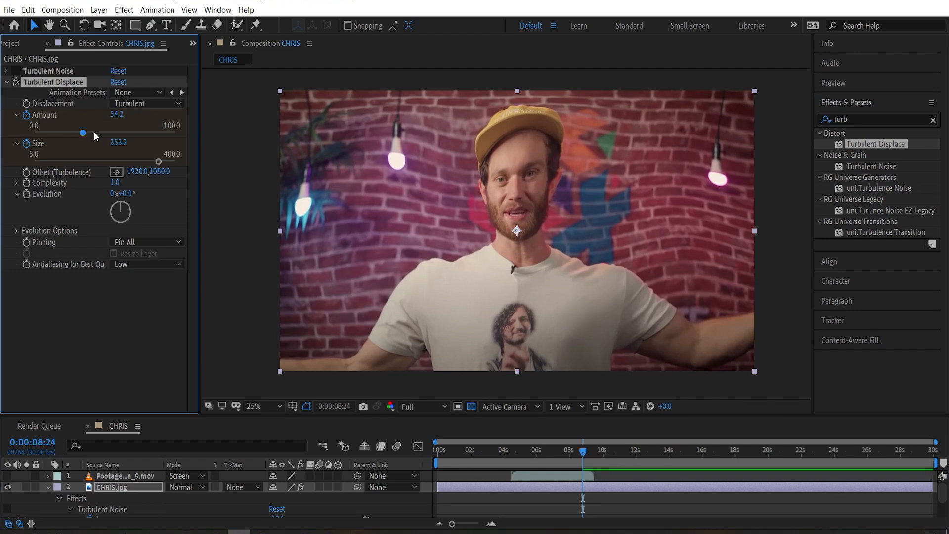
{"action": "left_click_drag", "start_coordinate": [82, 132], "coordinate": [94, 133]}
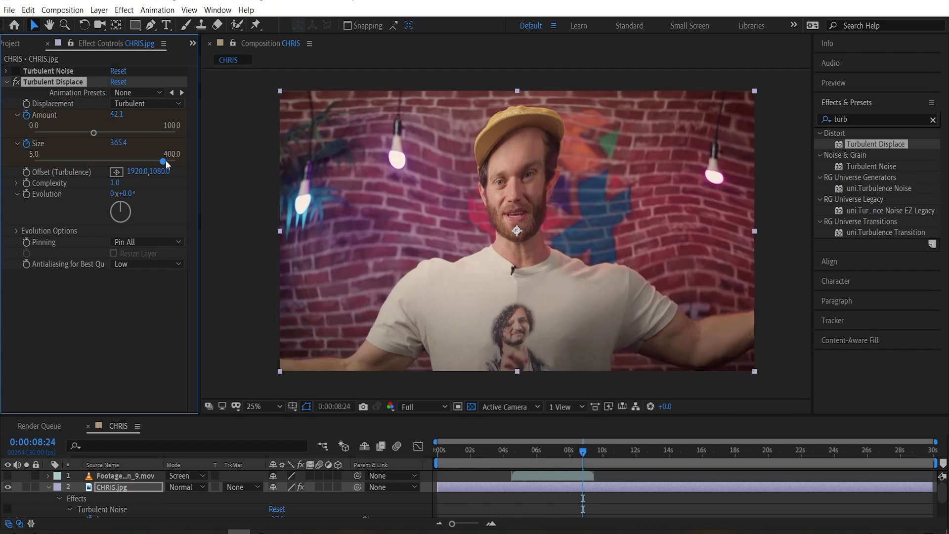
{"action": "left_click_drag", "start_coordinate": [162, 161], "coordinate": [168, 161]}
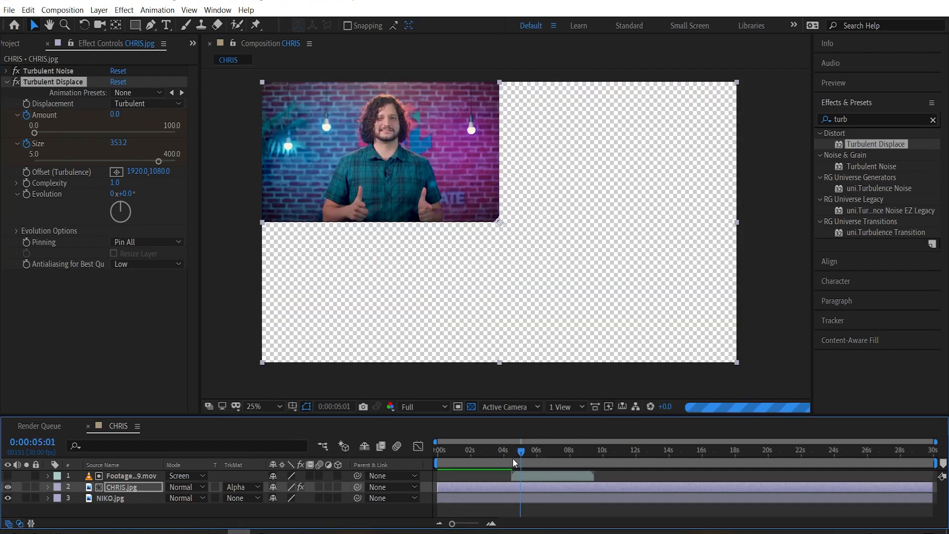
Step: Apply CC Glass to CHRIS.jpg with the footage layer as bump map and displacement 272
{"action": "left_click", "coordinate": [517, 451]}
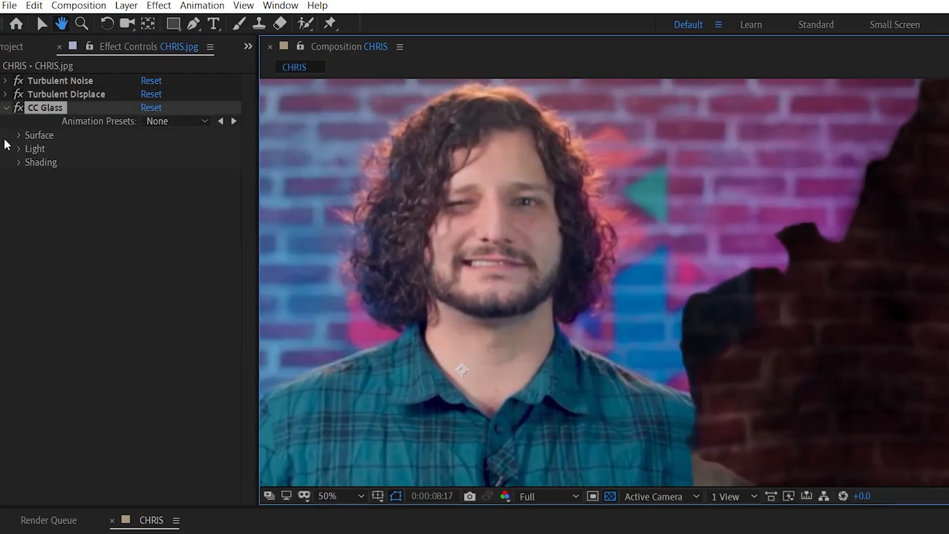
{"action": "left_click", "coordinate": [168, 148]}
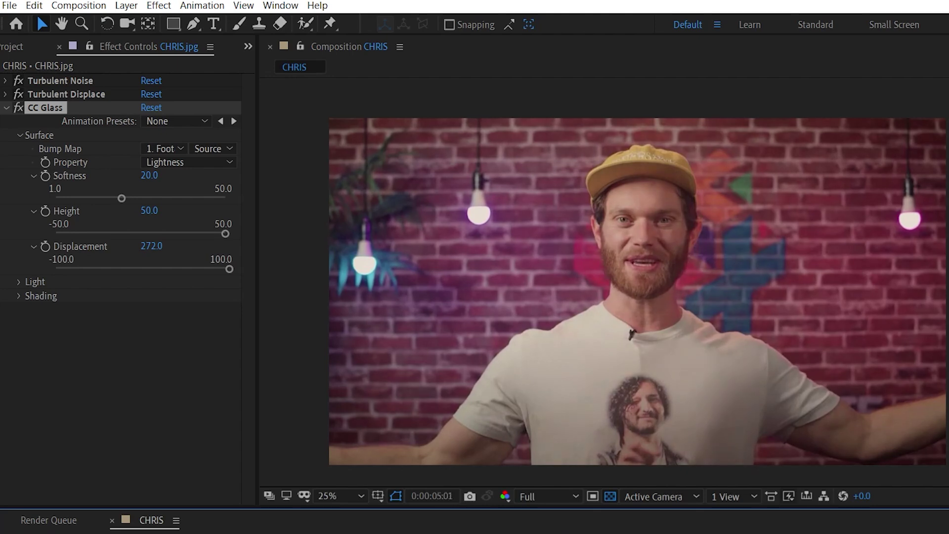
{"action": "left_click", "coordinate": [339, 496]}
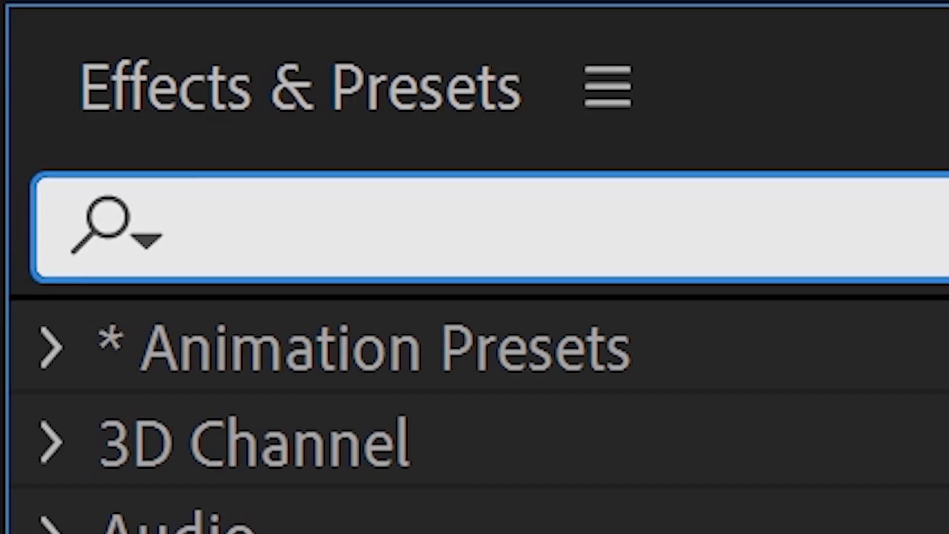
Step: Apply Set Matte to CHRIS.jpg taking its matte from layer 1 Footage, then find Levels
{"action": "type", "text": "Set Matte"}
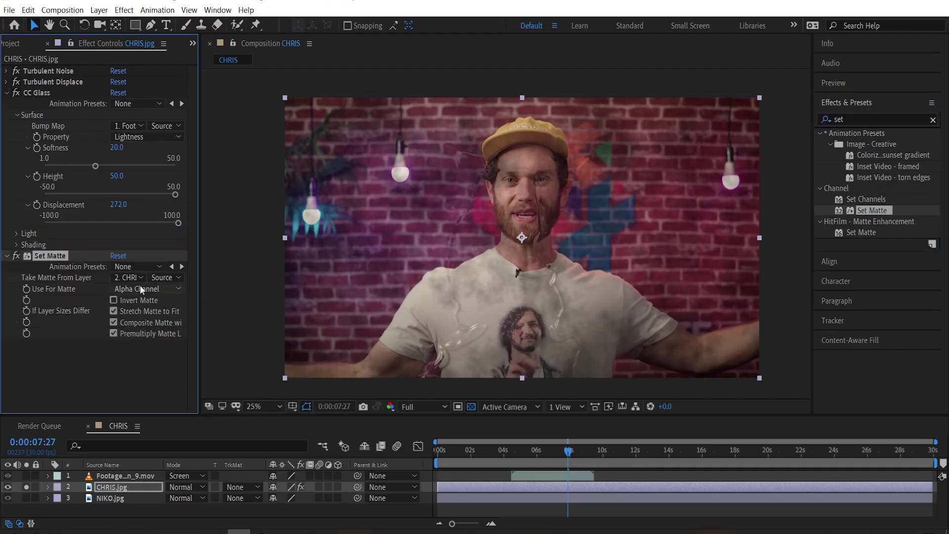
{"action": "left_click", "coordinate": [128, 277]}
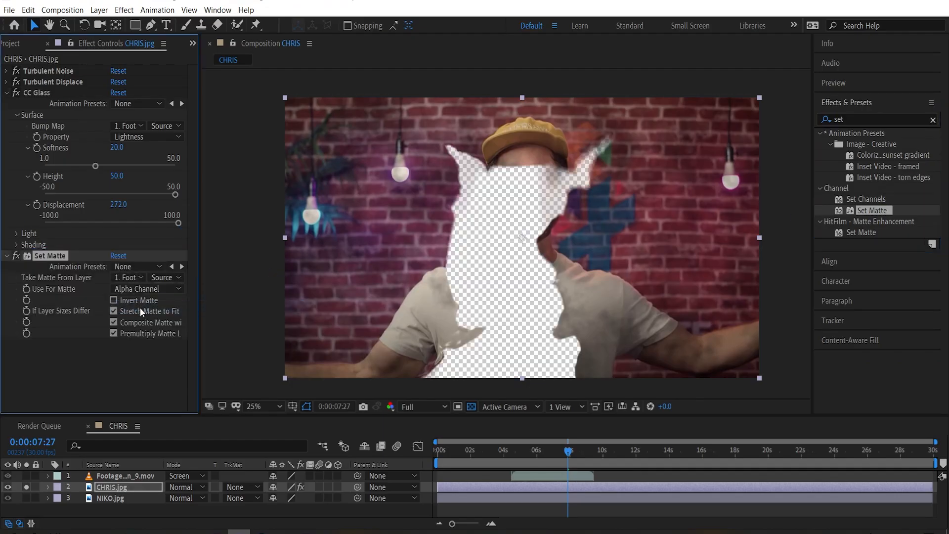
{"action": "left_click", "coordinate": [27, 476]}
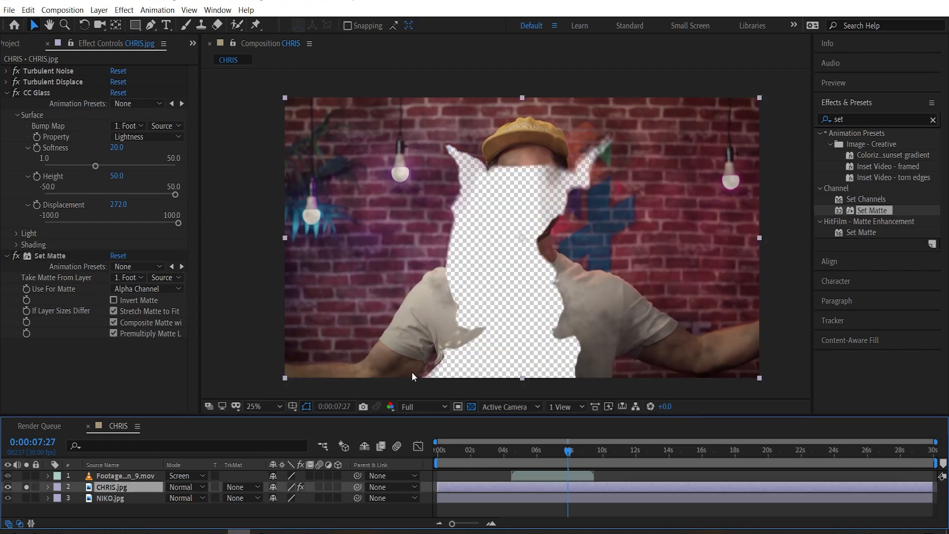
{"action": "type", "text": "Levels"}
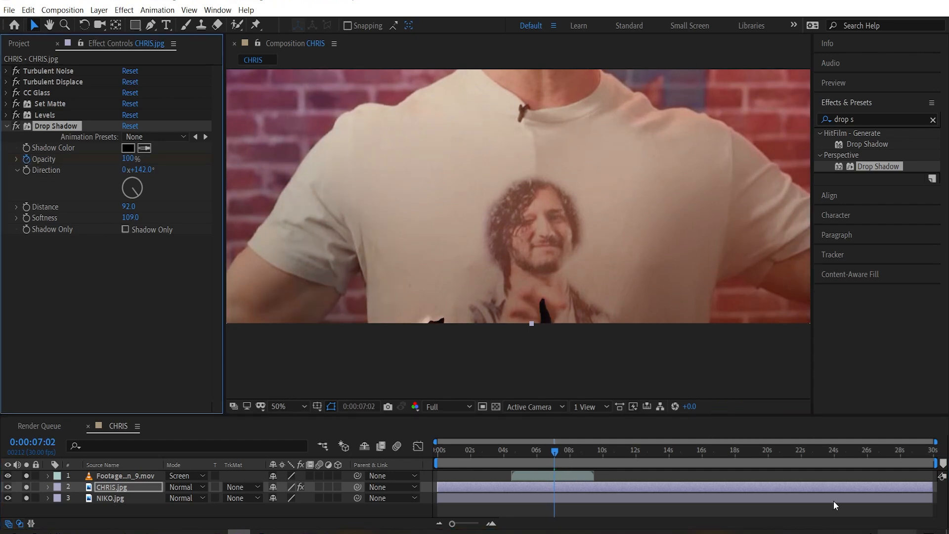
Step: Raise the Drop Shadow softness to 400 and keyframe its opacity on CHRIS.jpg
{"action": "left_click_drag", "start_coordinate": [545, 452], "coordinate": [587, 451]}
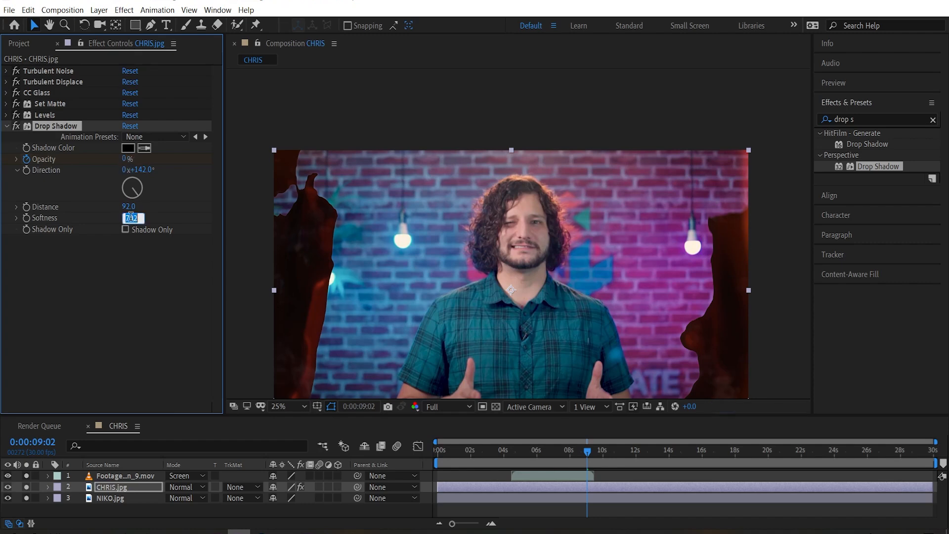
{"action": "right_click", "coordinate": [554, 513]}
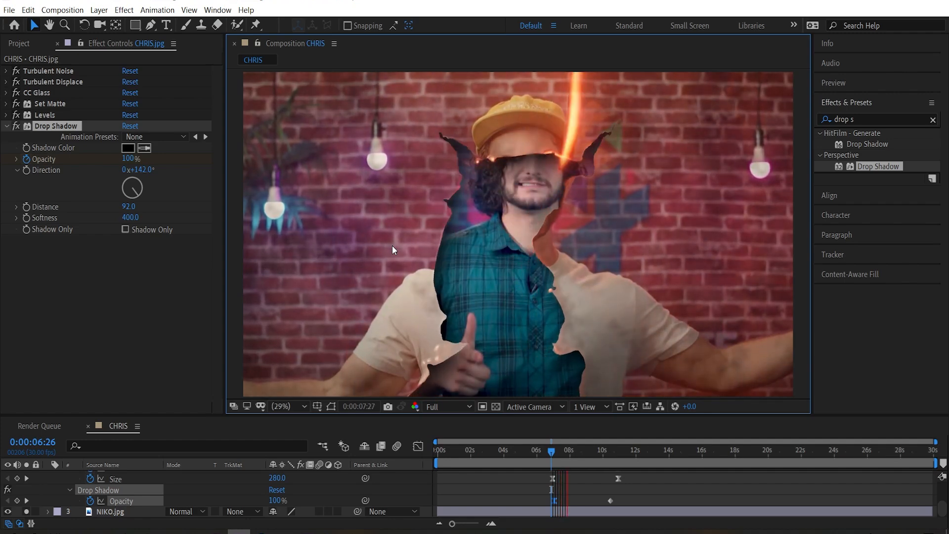
{"action": "left_click", "coordinate": [552, 451]}
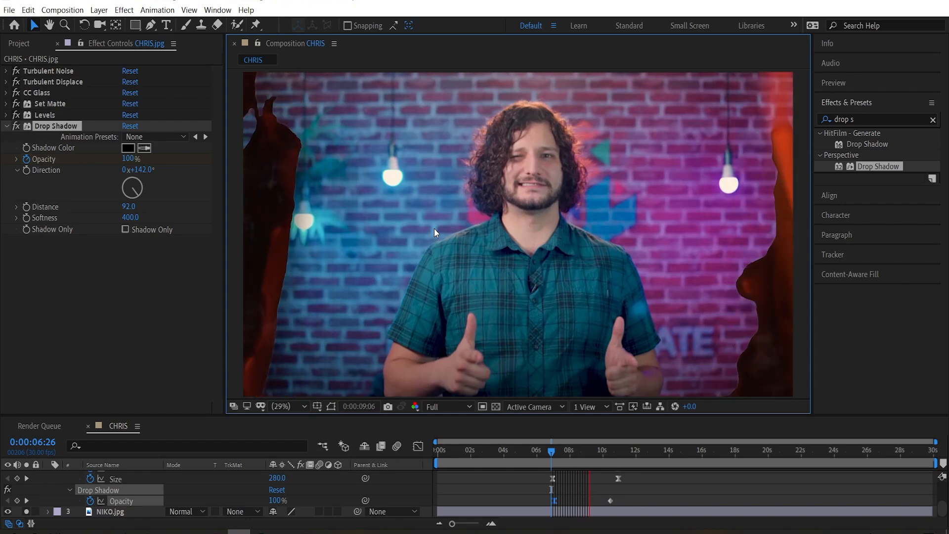
{"action": "left_click", "coordinate": [97, 10]}
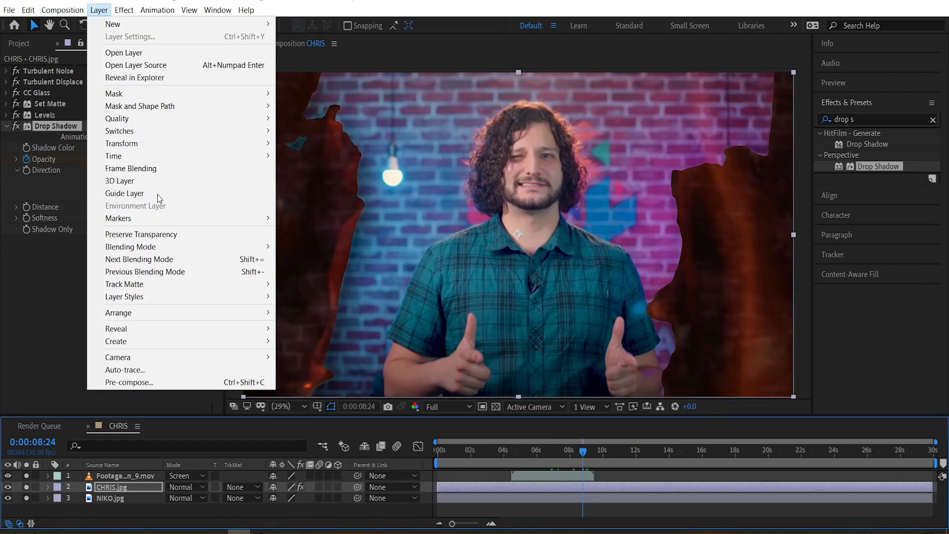
{"action": "mouse_move", "coordinate": [123, 296]}
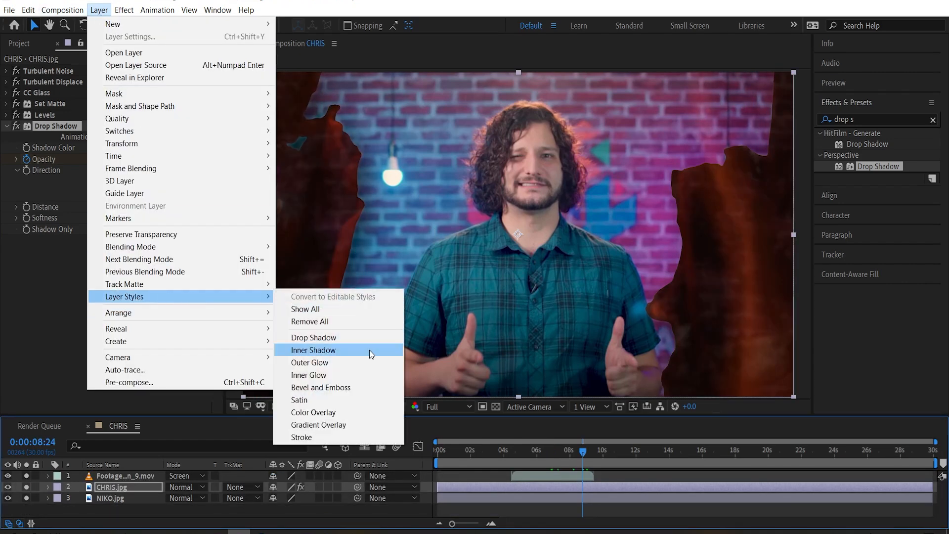
Step: Add an Inner Glow layer style to CHRIS.jpg and set its size to 96
{"action": "left_click", "coordinate": [309, 375]}
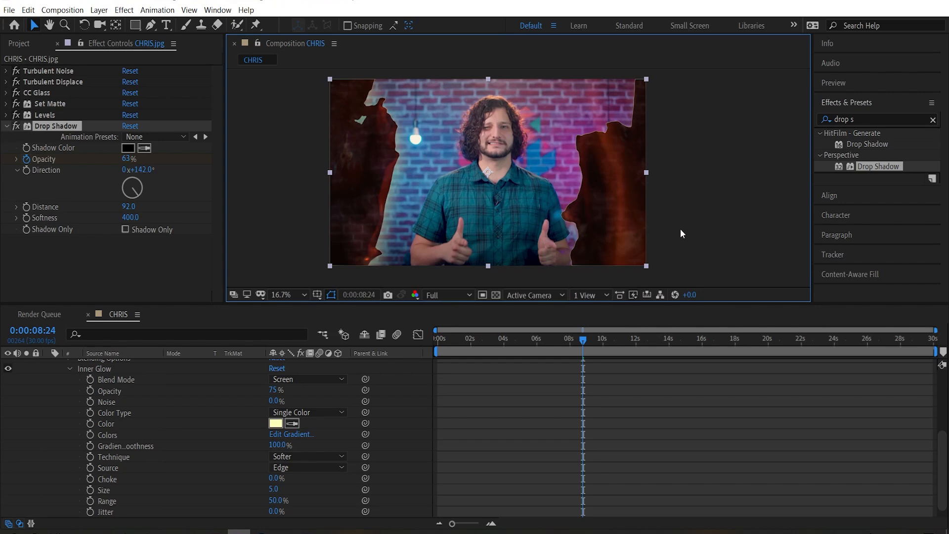
{"action": "left_click", "coordinate": [301, 295]}
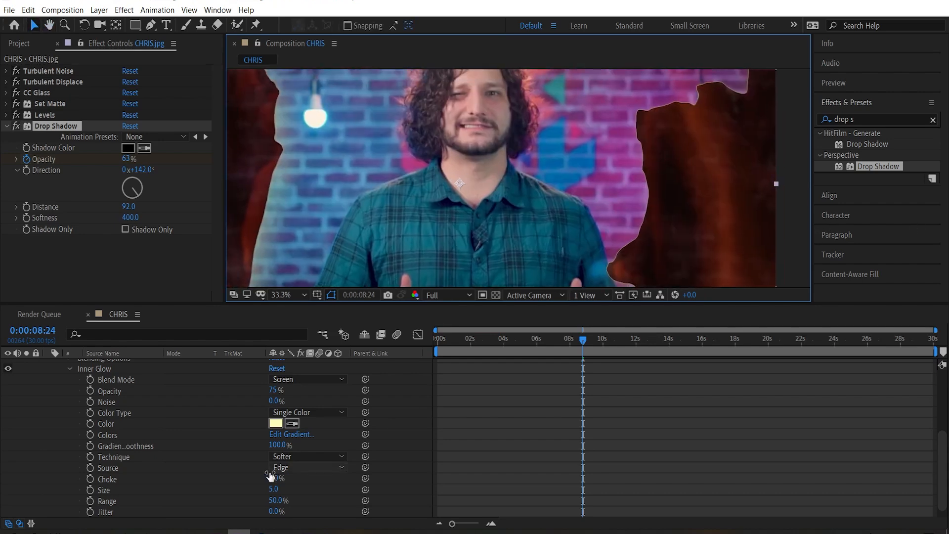
{"action": "left_click_drag", "start_coordinate": [274, 489], "coordinate": [325, 490]}
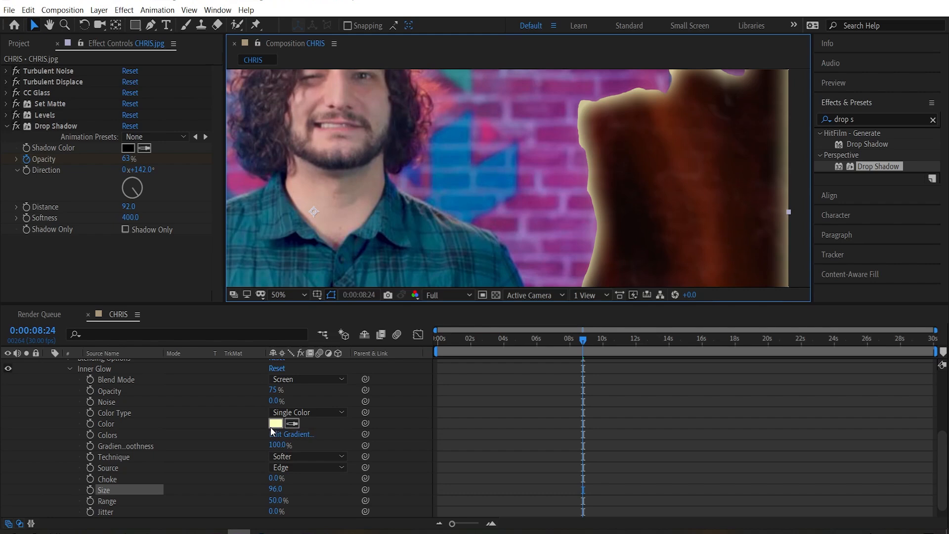
Step: Make the Inner Glow black with Normal blend mode to darken the burnt rims
{"action": "left_click", "coordinate": [275, 424]}
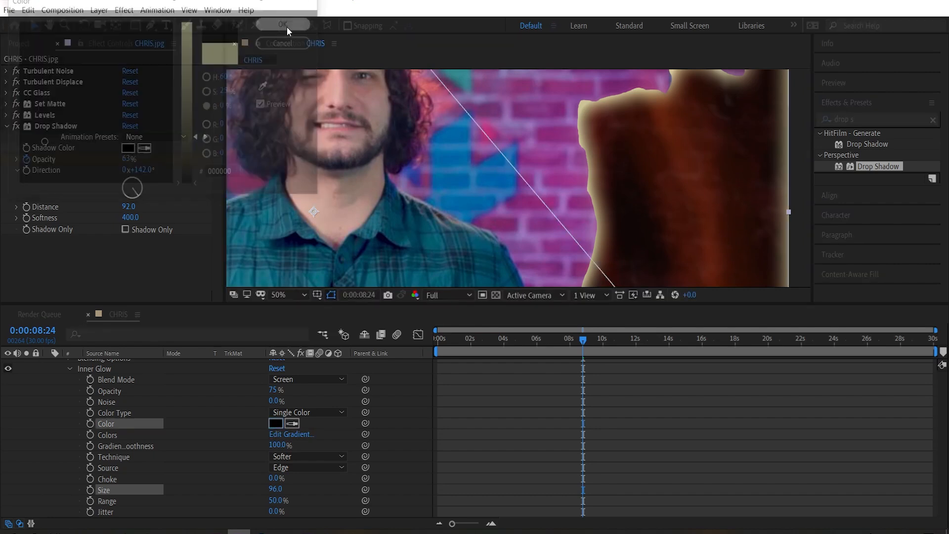
{"action": "left_click", "coordinate": [284, 24]}
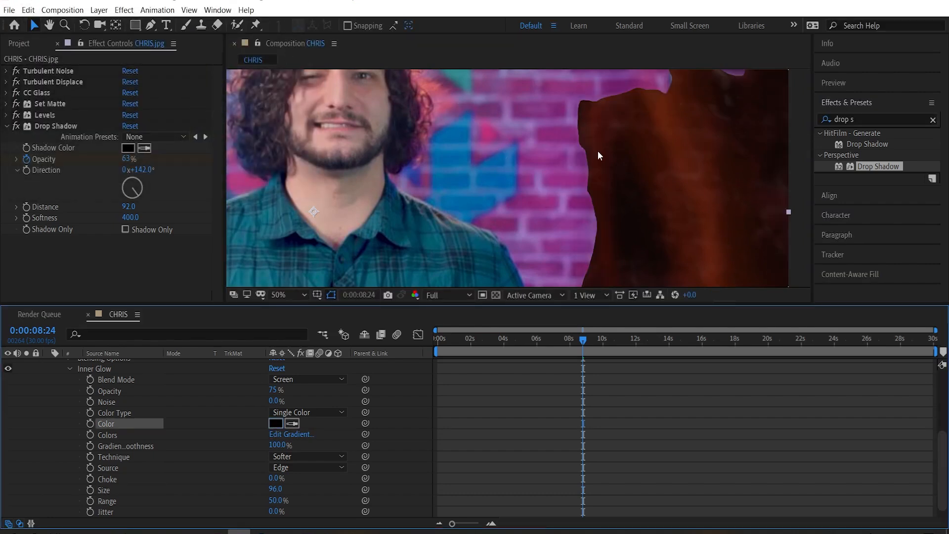
{"action": "left_click", "coordinate": [304, 379]}
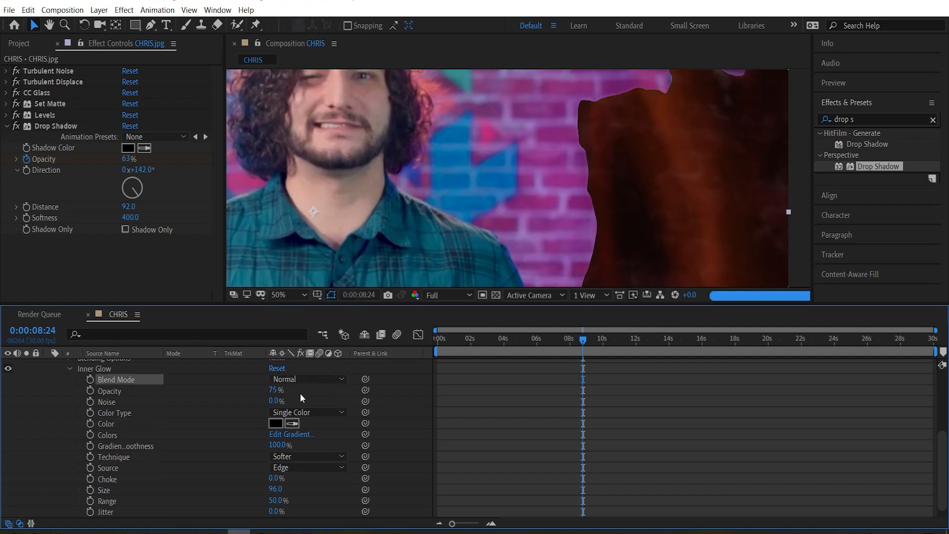
{"action": "left_click", "coordinate": [308, 379]}
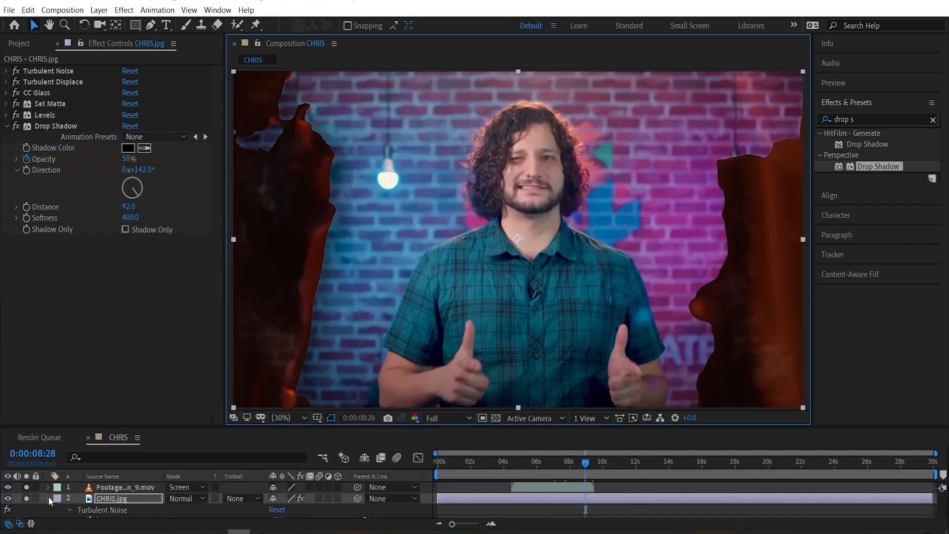
Step: Brighten the fire footage with Curves and Glow, then recolor the flames via a Master Hue shift
{"action": "type", "text": "curv"}
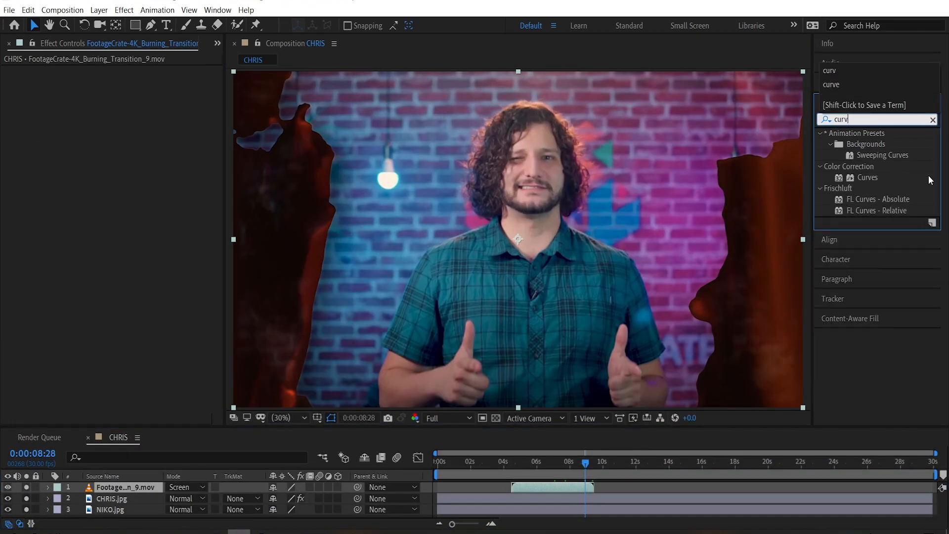
{"action": "double_click", "coordinate": [868, 177]}
{"action": "type", "text": "g"}
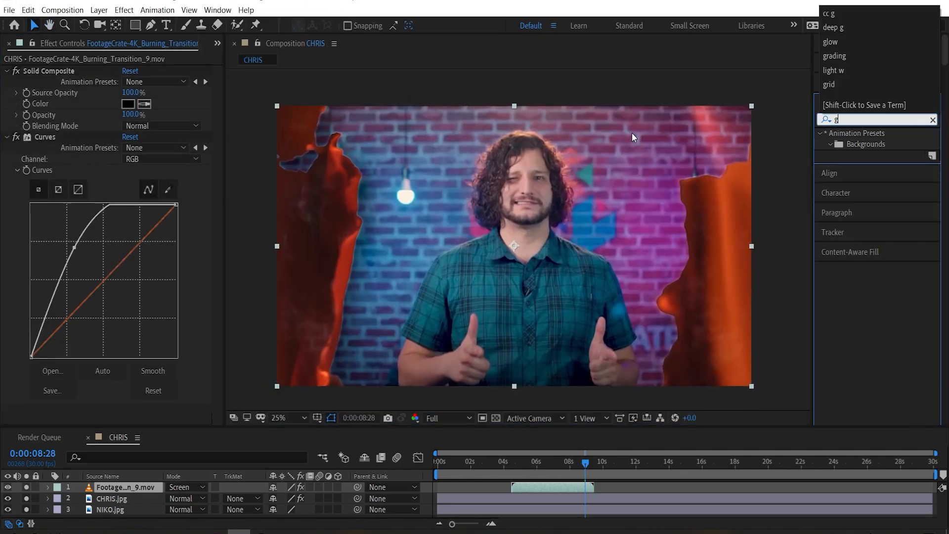
{"action": "double_click", "coordinate": [866, 363]}
{"action": "type", "text": "hue"}
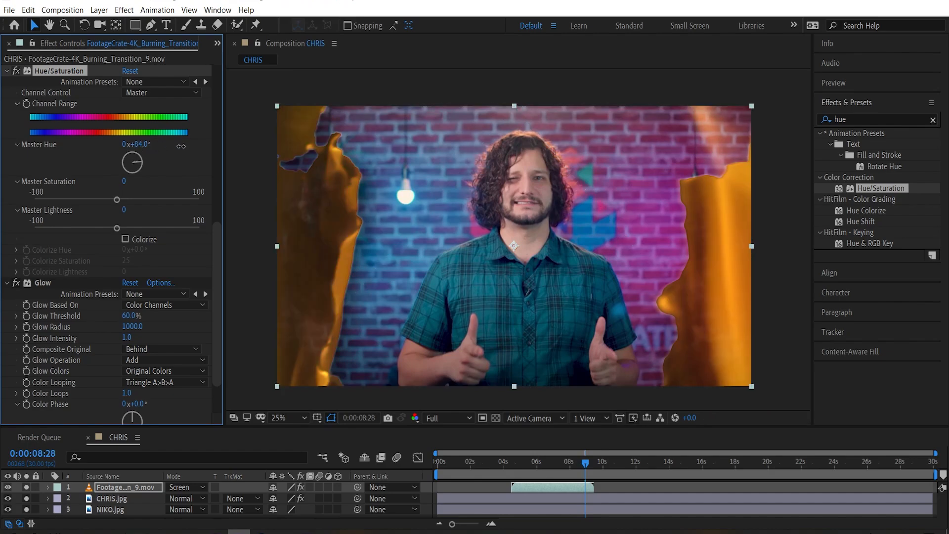
{"action": "left_click_drag", "start_coordinate": [131, 161], "coordinate": [182, 148]}
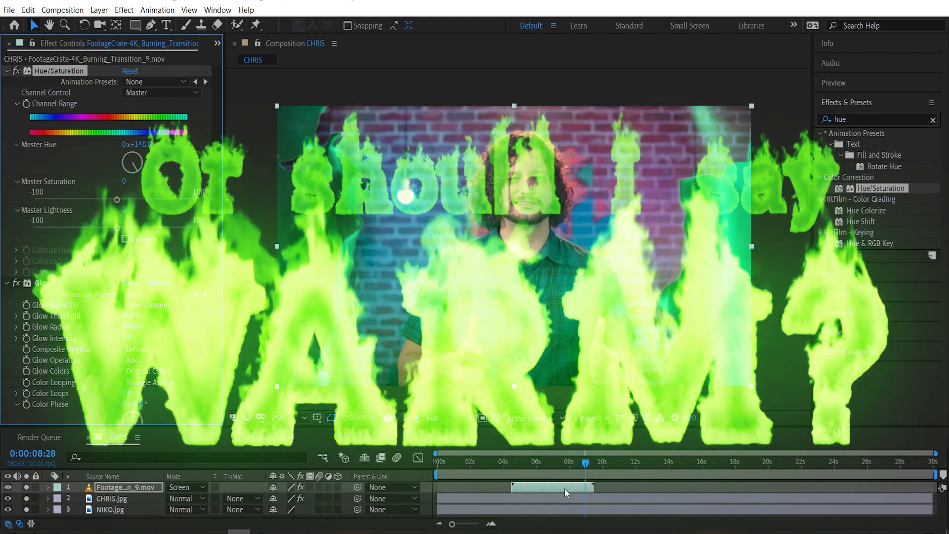
{"action": "left_click_drag", "start_coordinate": [585, 461], "coordinate": [514, 462]}
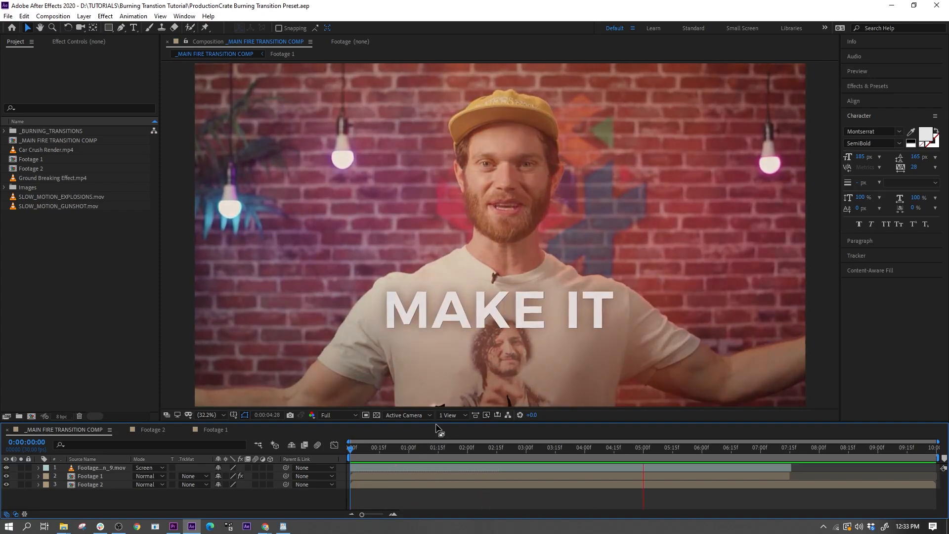
Step: In the preset project, swap the main comp's burn footage to Burning Transition 6, then Transition 9
{"action": "left_click", "coordinate": [642, 460]}
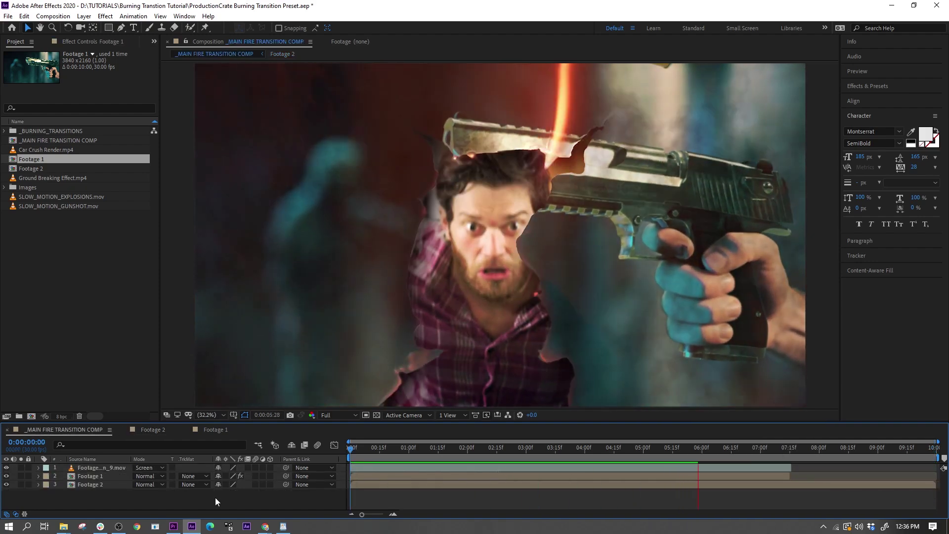
{"action": "left_click", "coordinate": [686, 461]}
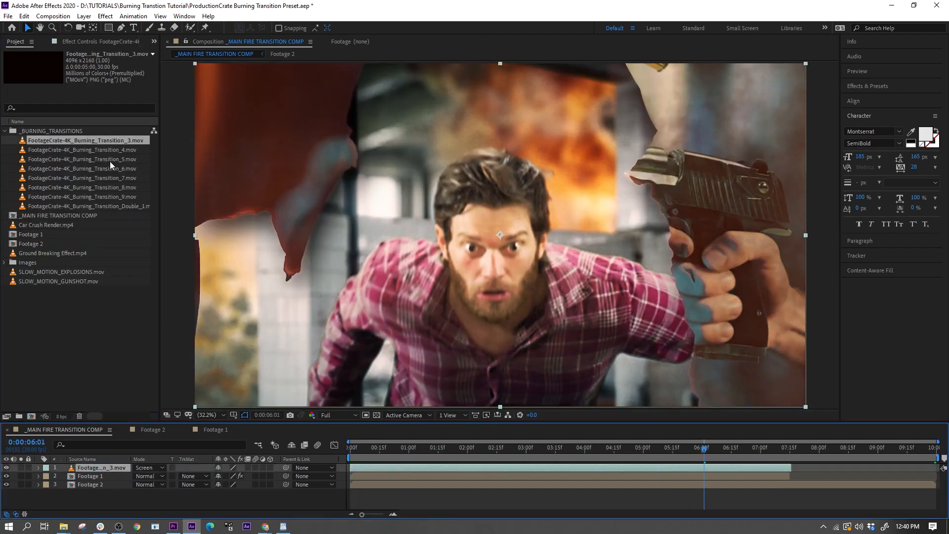
{"action": "left_click", "coordinate": [78, 168]}
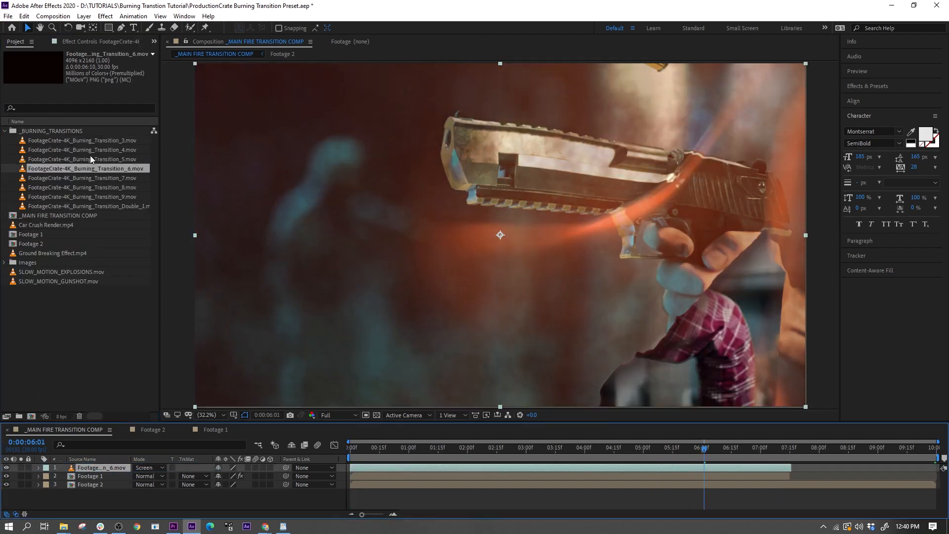
{"action": "left_click", "coordinate": [70, 195]}
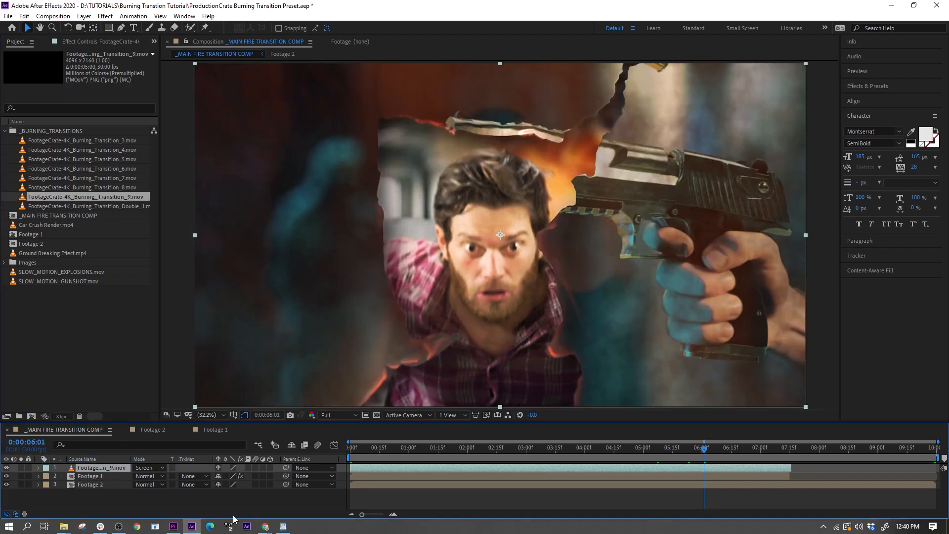